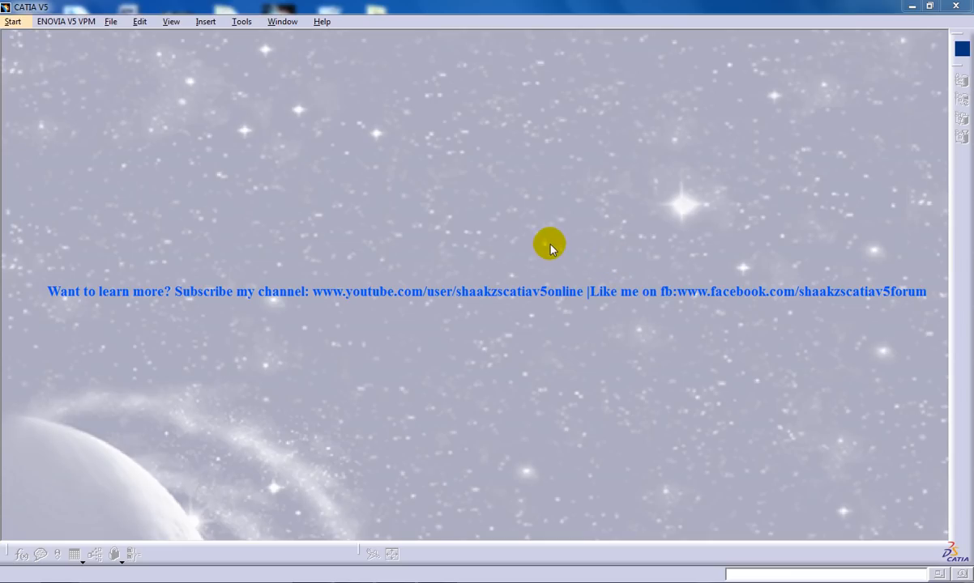
mouse_move(557, 247)
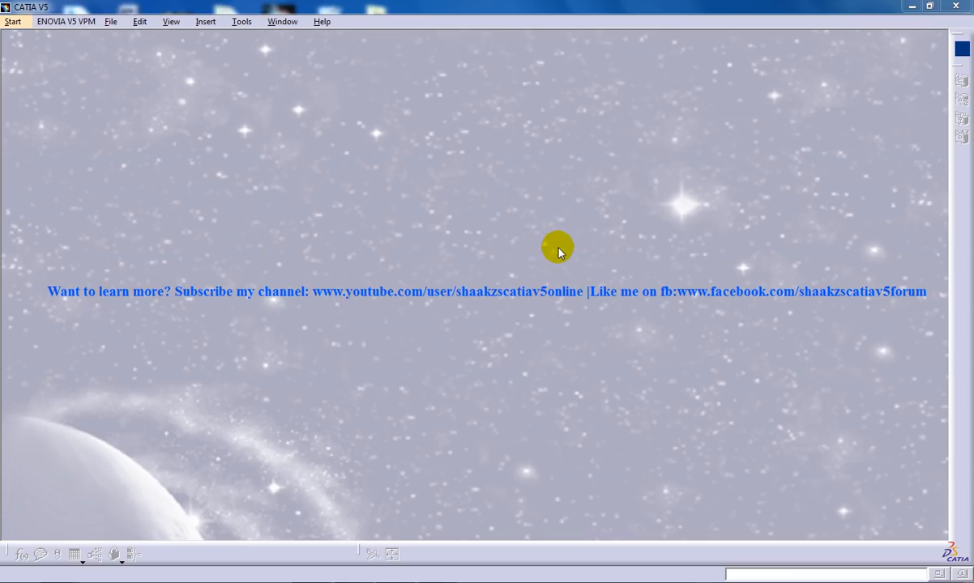
- Create a new part, Part1, in the Quick Surface Reconstruction workbench
click(12, 21)
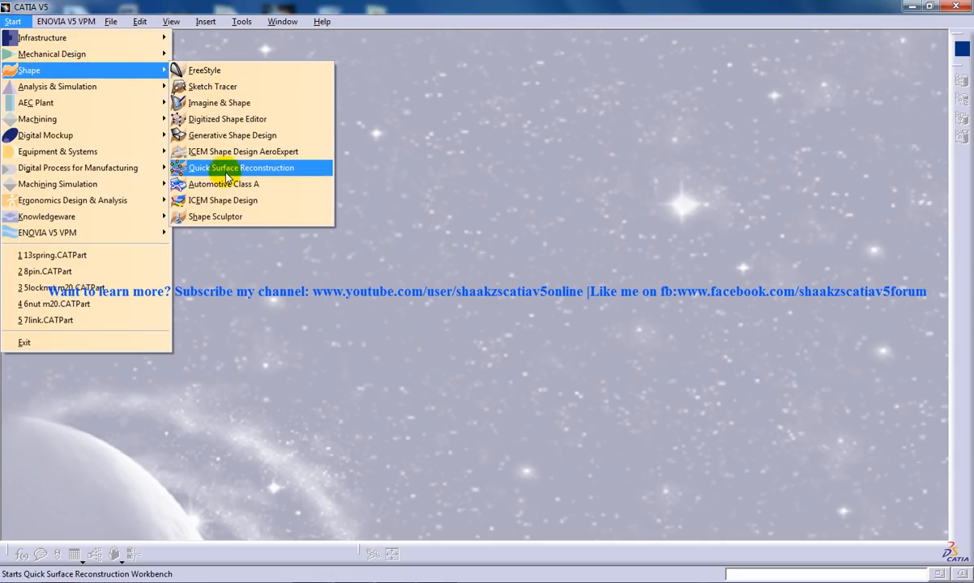
click(241, 167)
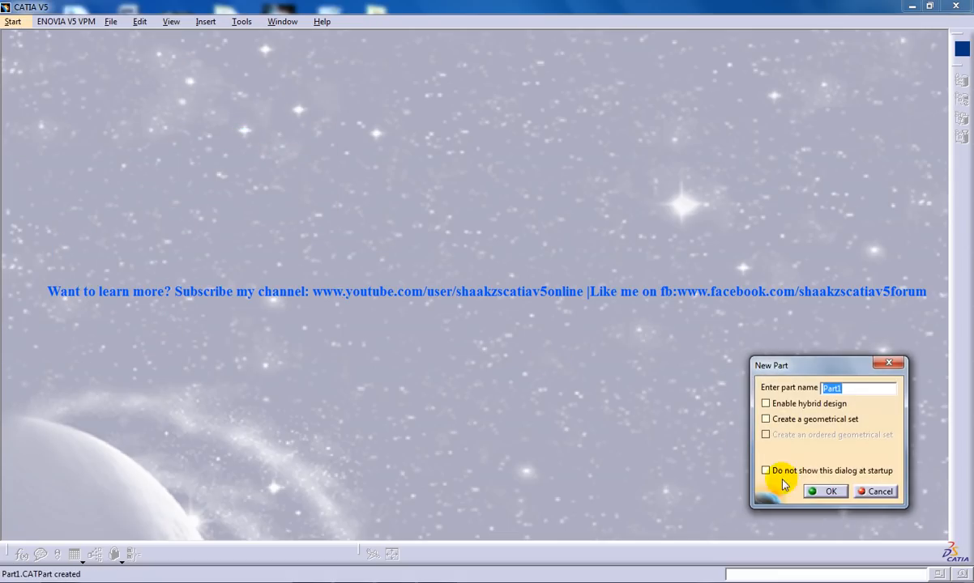
click(824, 491)
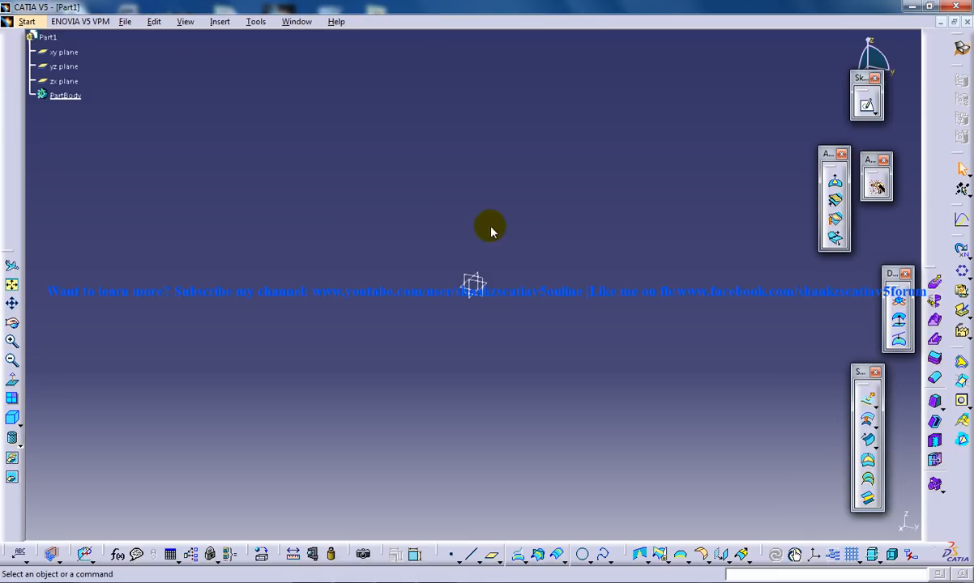
mouse_move(543, 215)
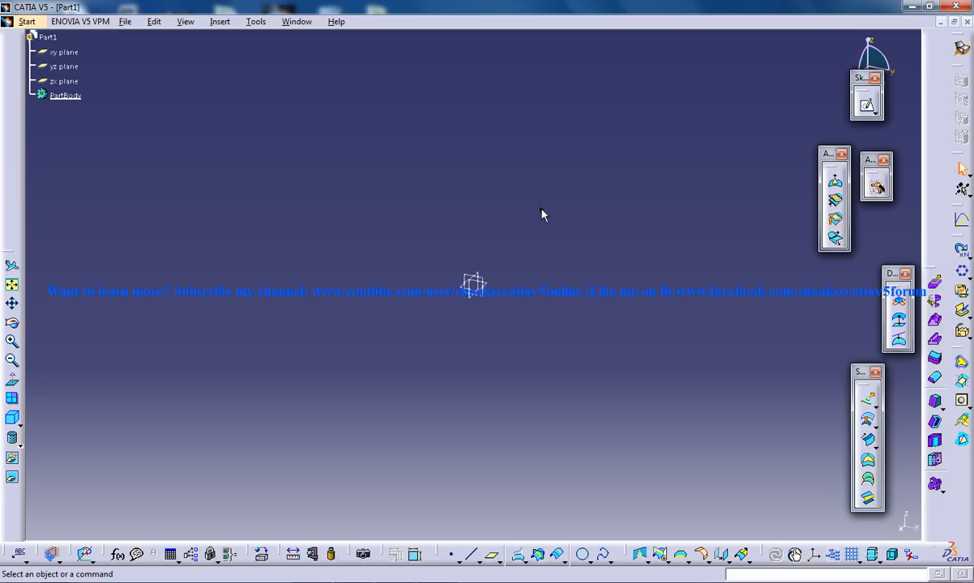
- Open a sketch on a reference plane and draw a three-line profile from the V axis
click(866, 104)
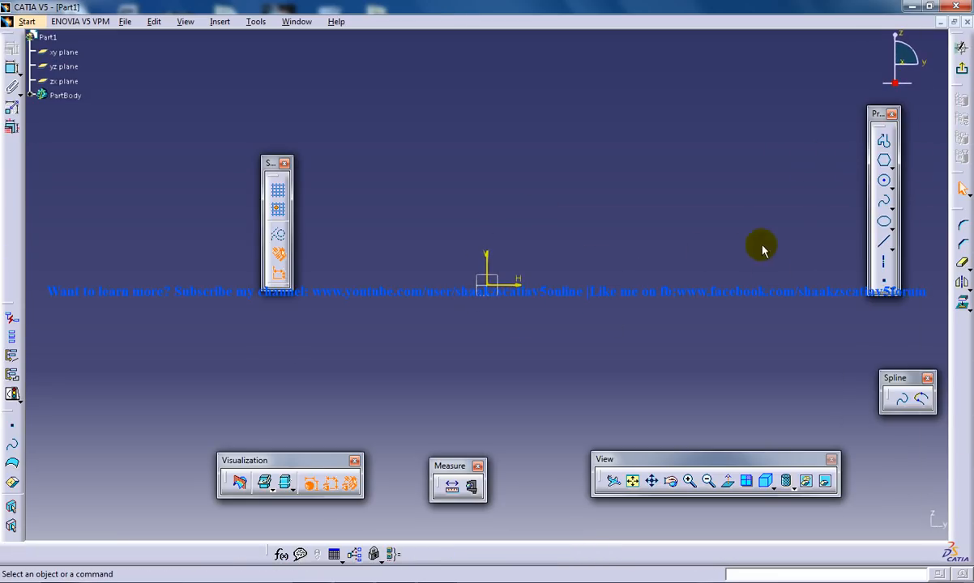
mouse_move(884, 159)
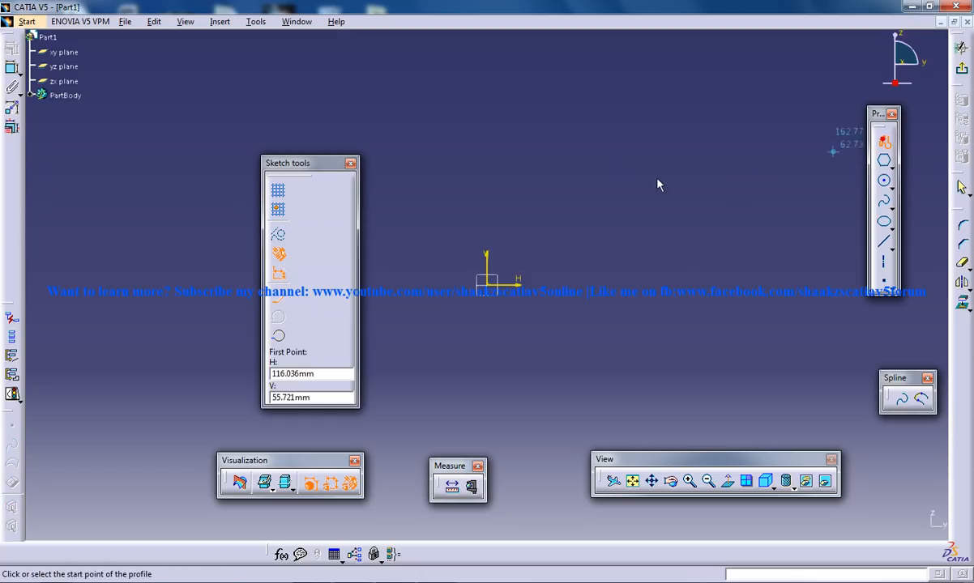
mouse_move(486, 205)
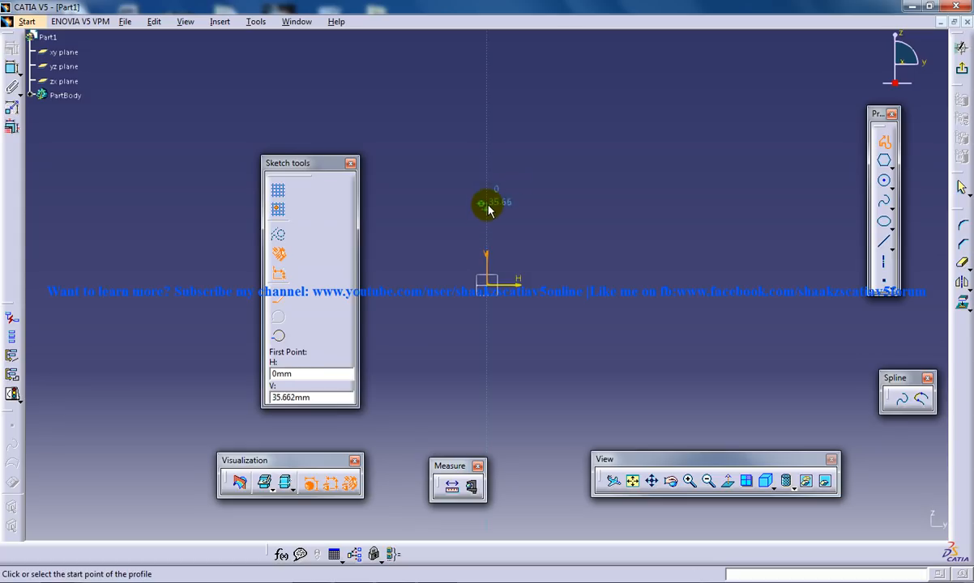
click(492, 183)
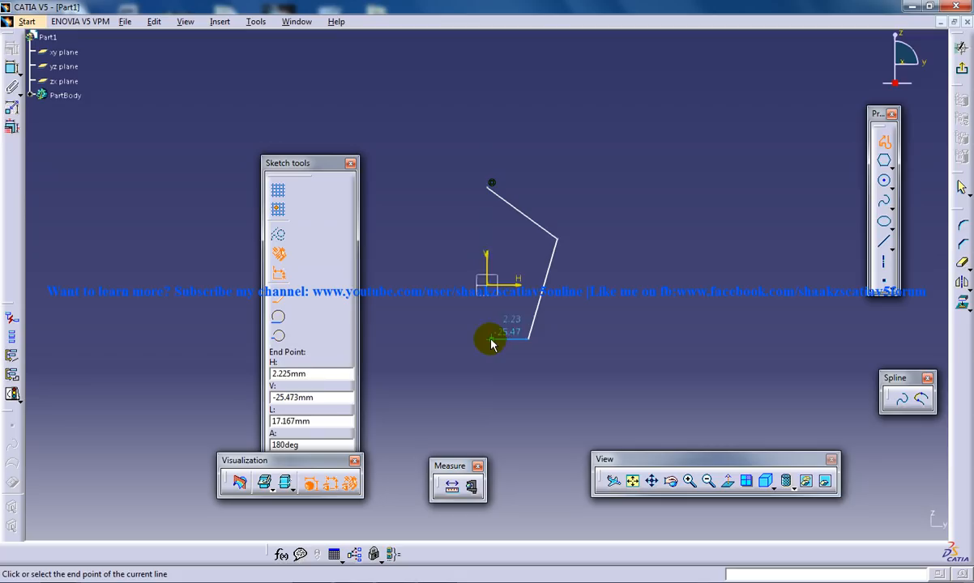
mouse_move(750, 12)
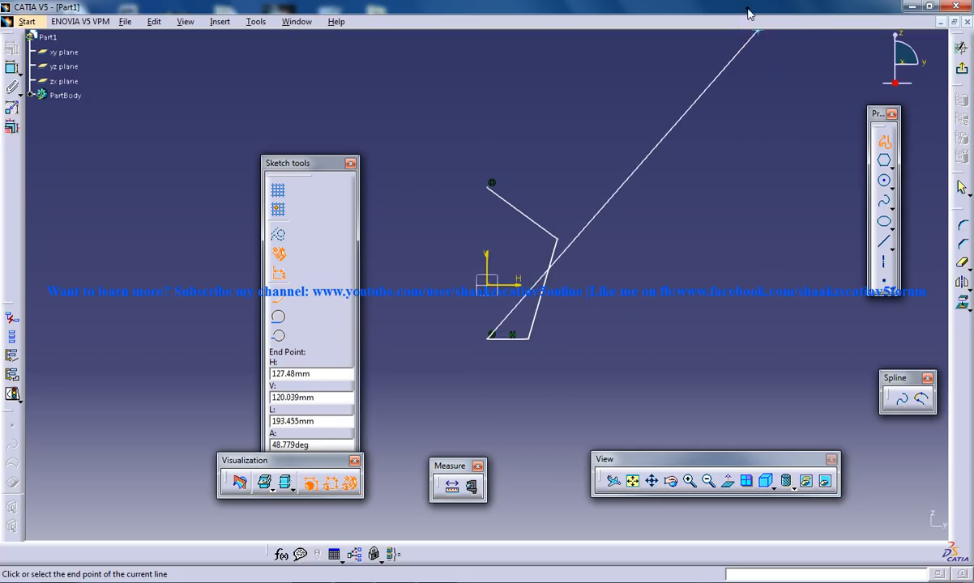
click(703, 206)
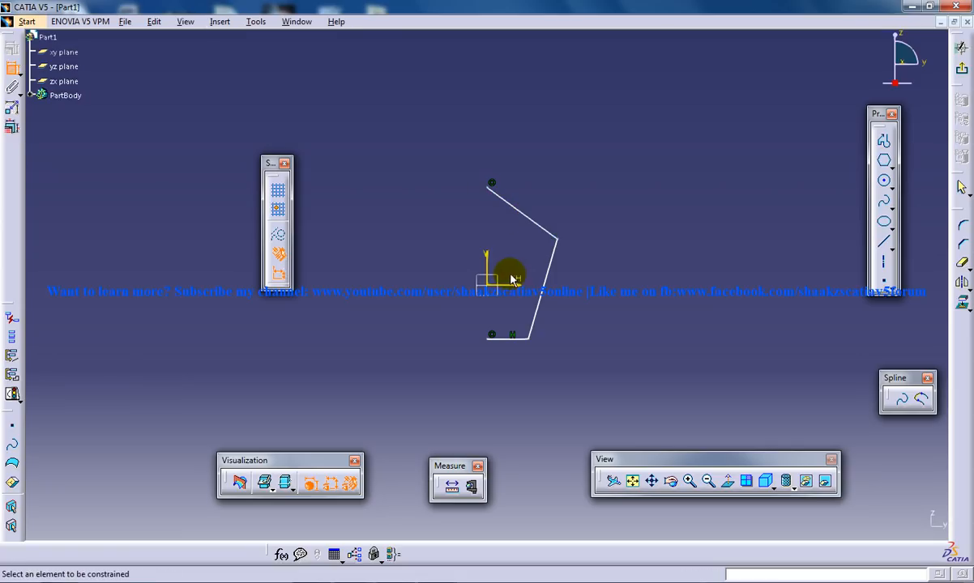
- Constrain the profile lines to 50, 50 and 25 mm and add construction lines from the origin
click(535, 194)
text(50)
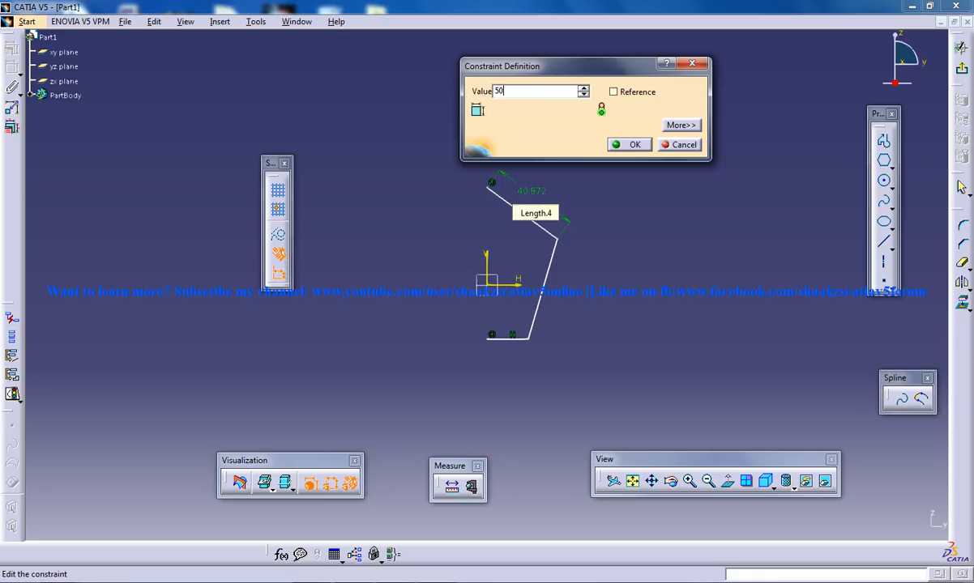
click(630, 145)
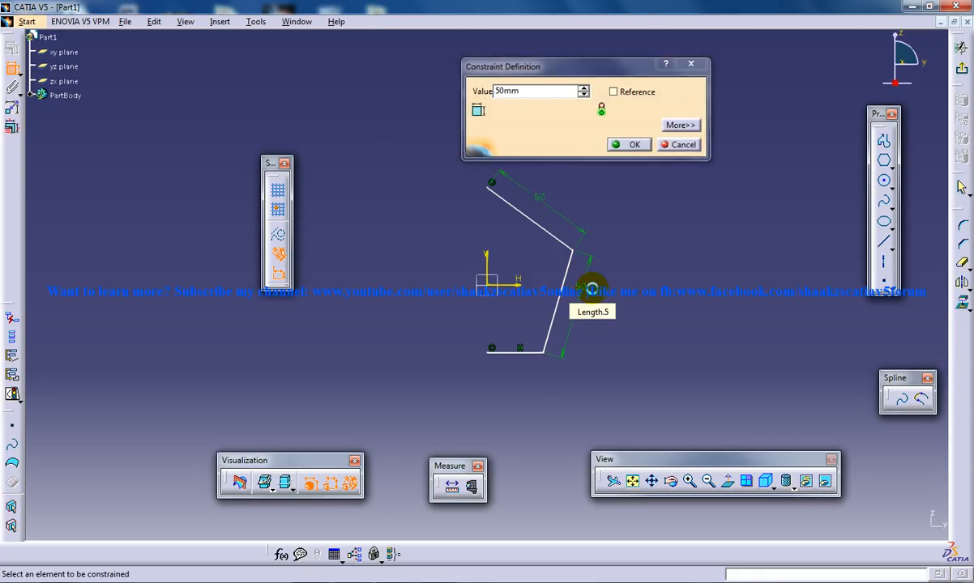
click(629, 144)
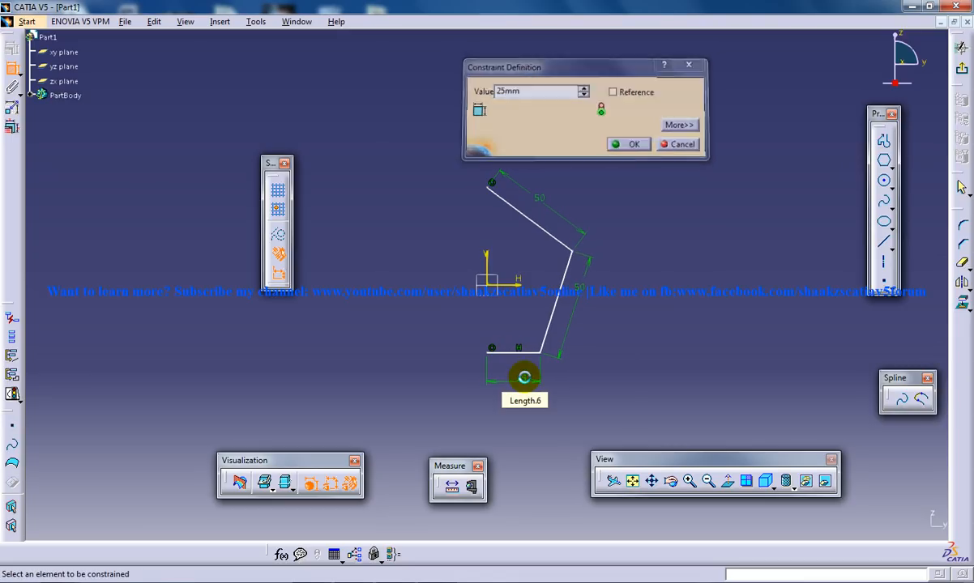
click(634, 144)
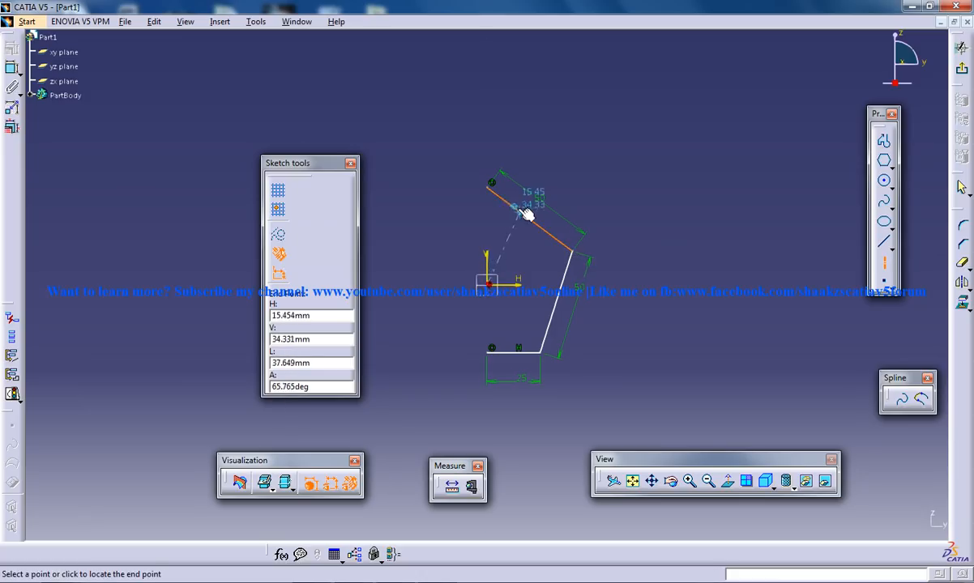
click(883, 202)
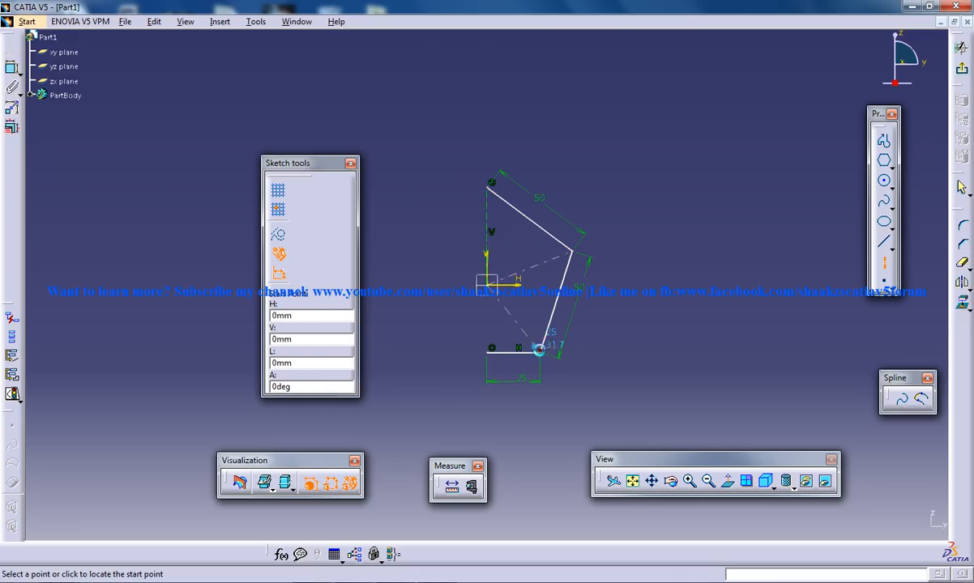
mouse_move(577, 194)
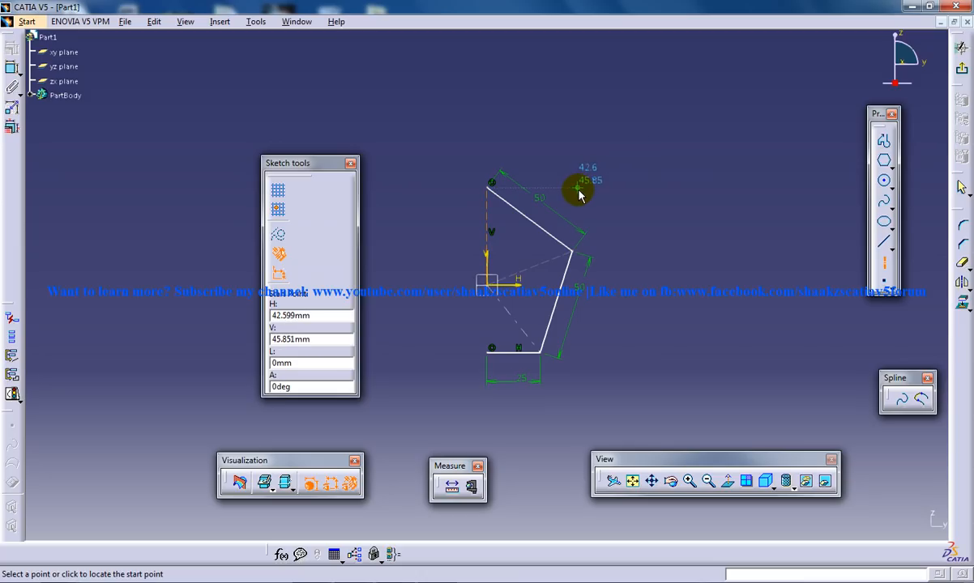
mouse_move(632, 166)
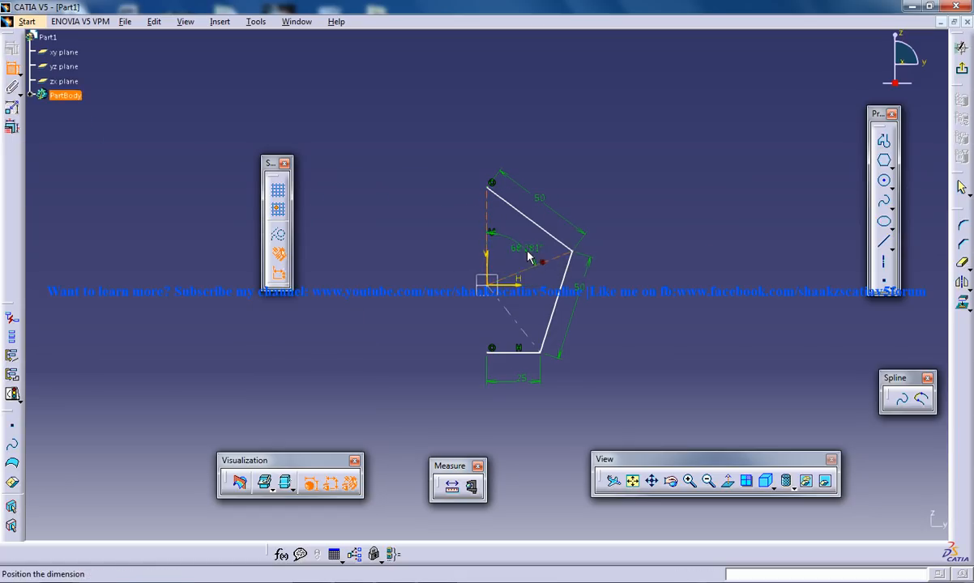
- Set both angle constraints between the construction lines to 72°
double_click(525, 247)
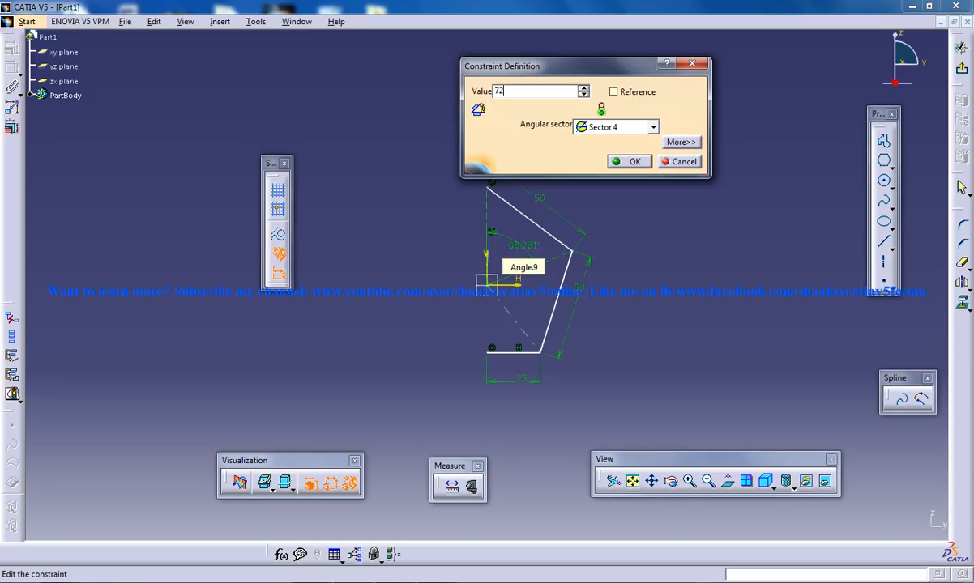
click(634, 161)
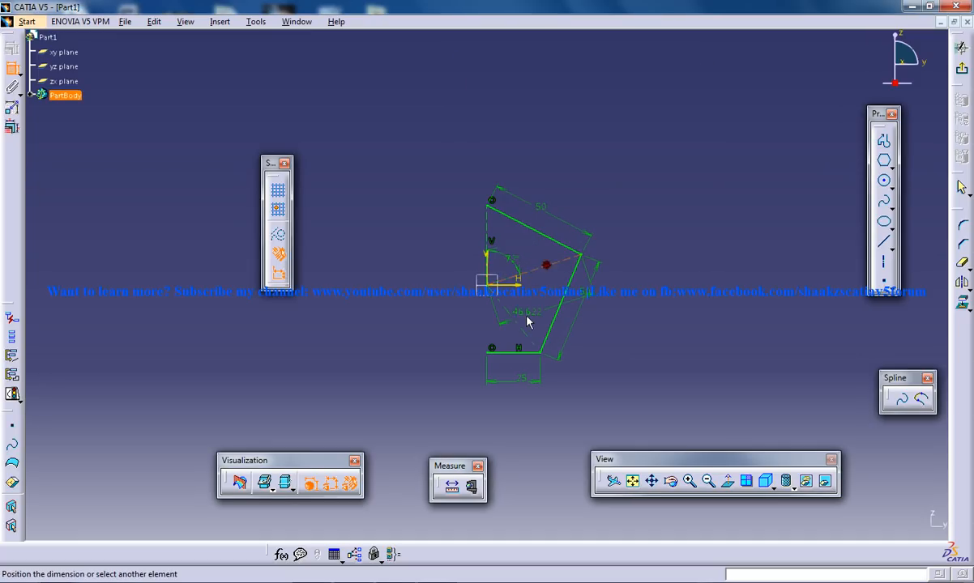
double_click(527, 312)
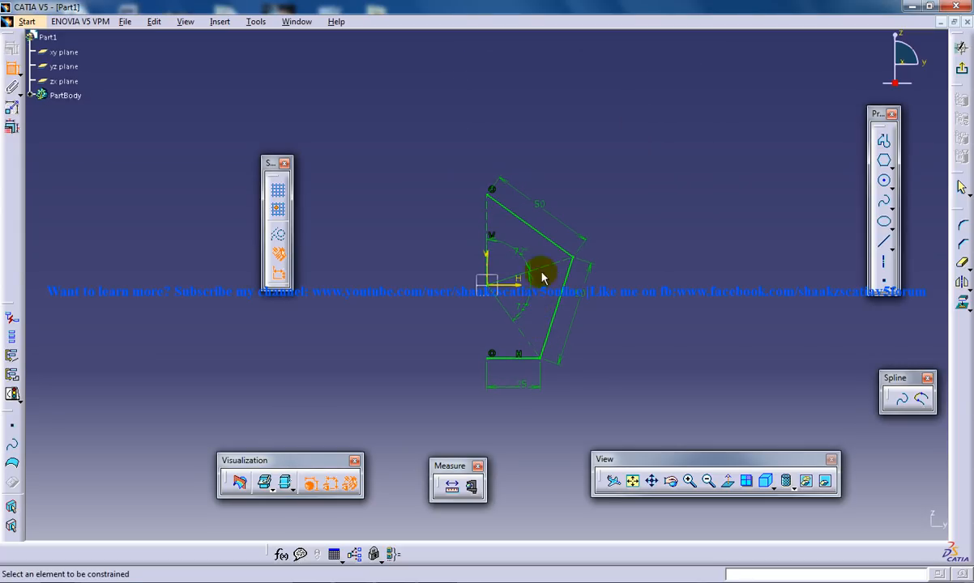
mouse_move(907, 274)
text(72)
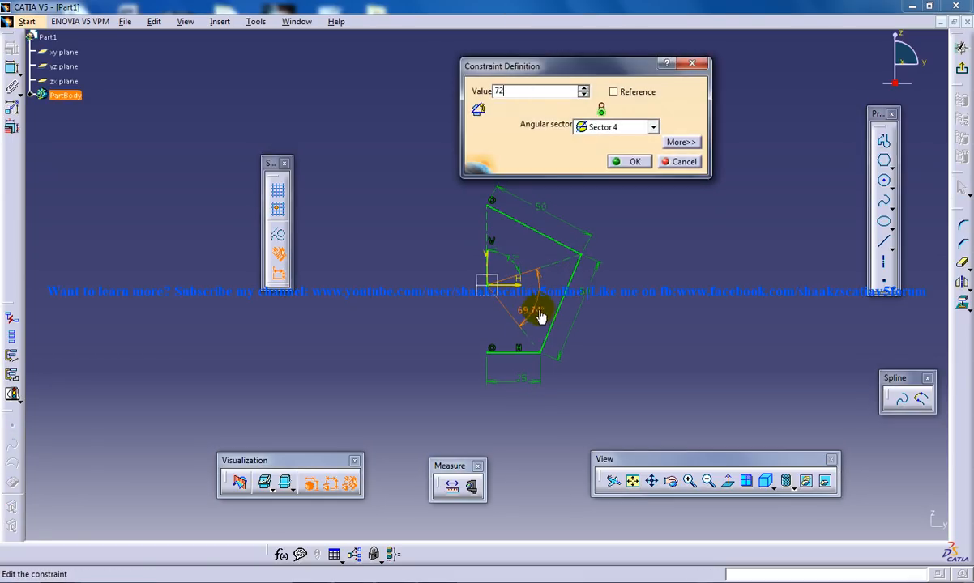
click(635, 161)
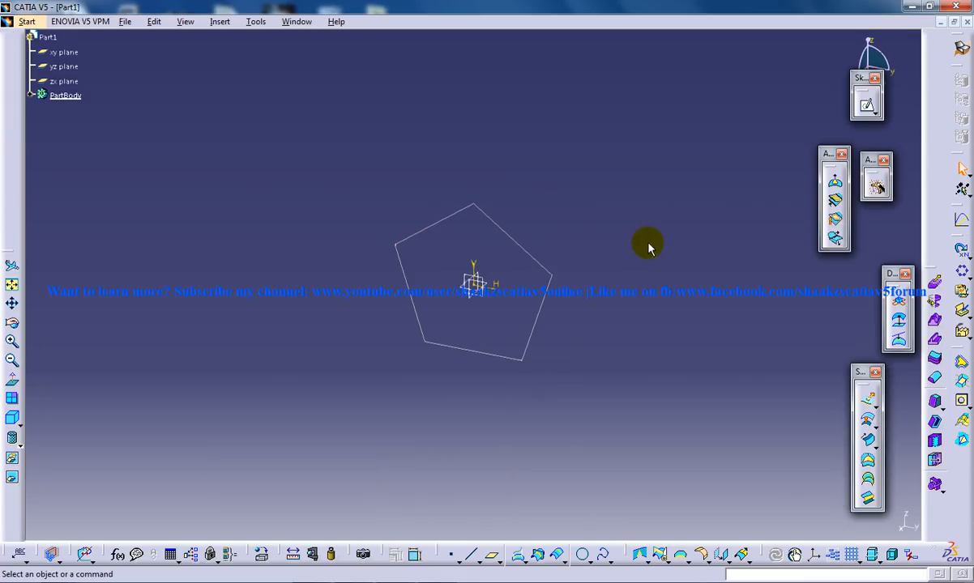
mouse_move(478, 301)
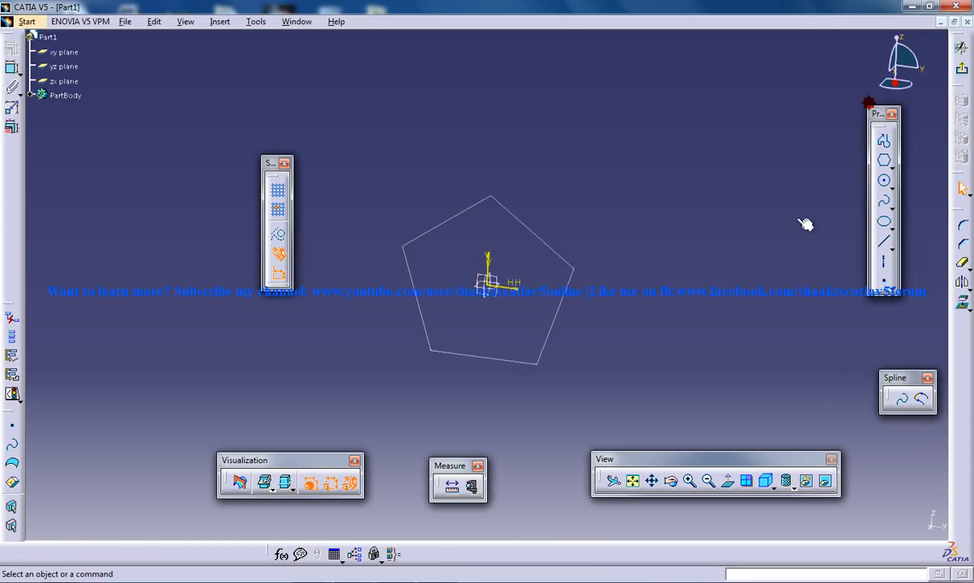
- Open a new sketch on a plane next to the pentagon
click(882, 261)
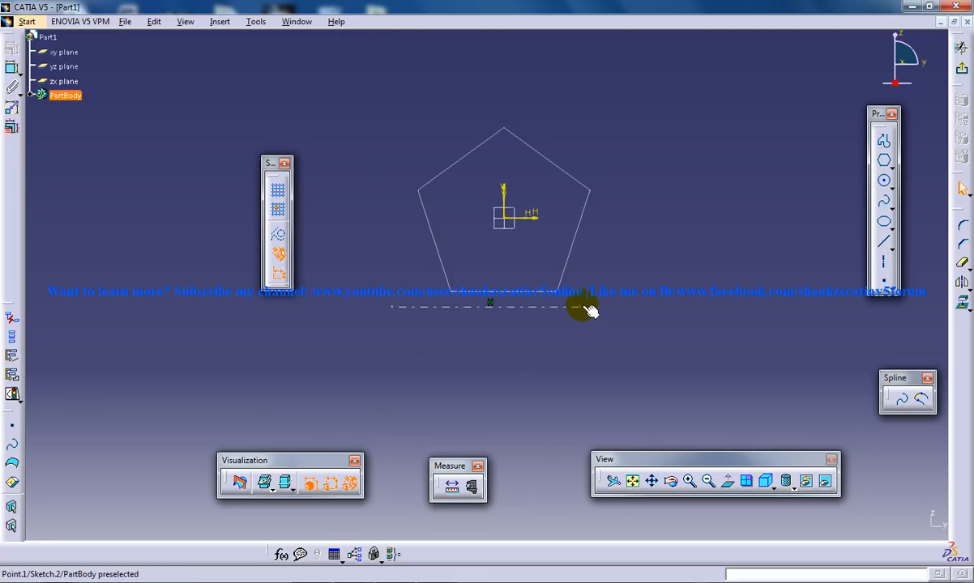
- Draw a line from the pentagon's lower right corner at a 120° angle
click(583, 308)
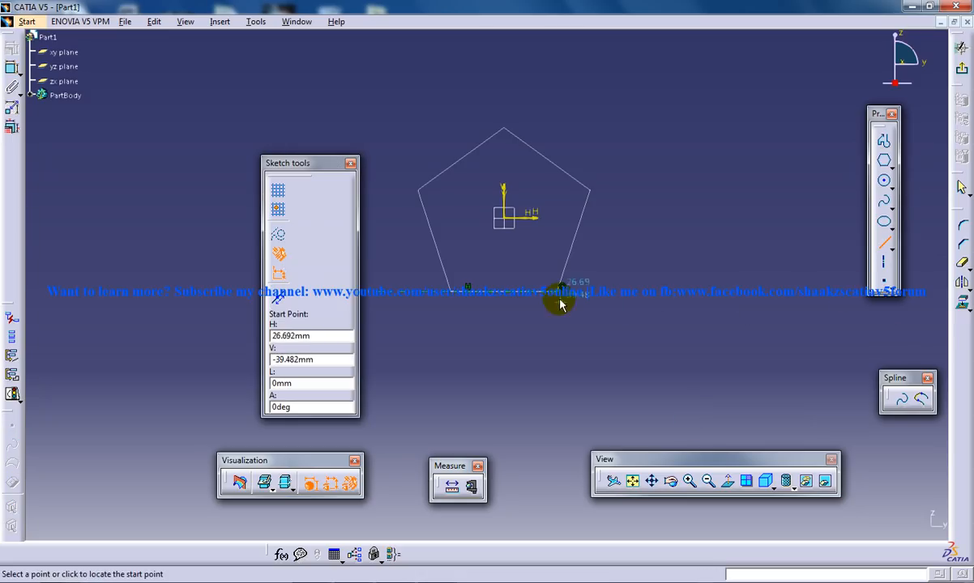
click(561, 294)
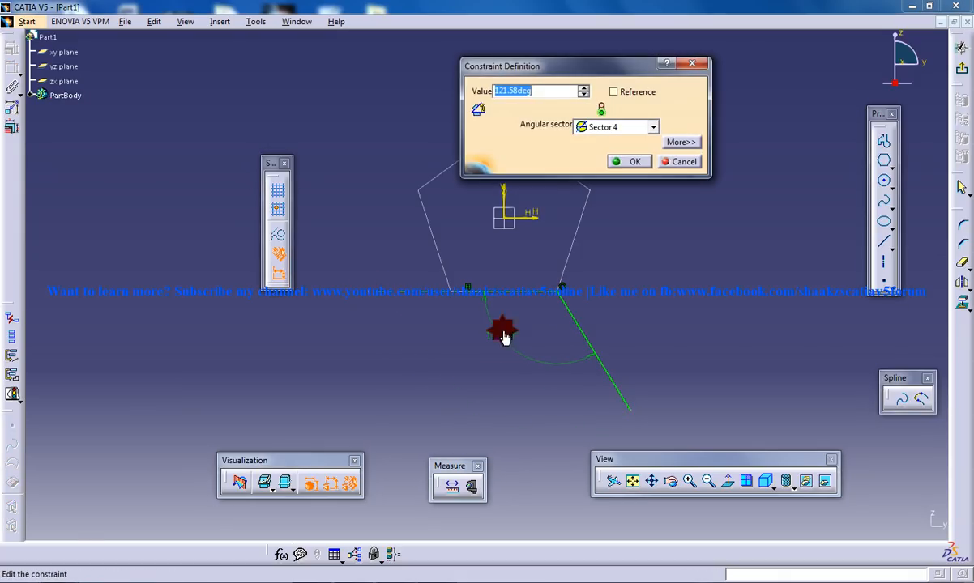
text(120)
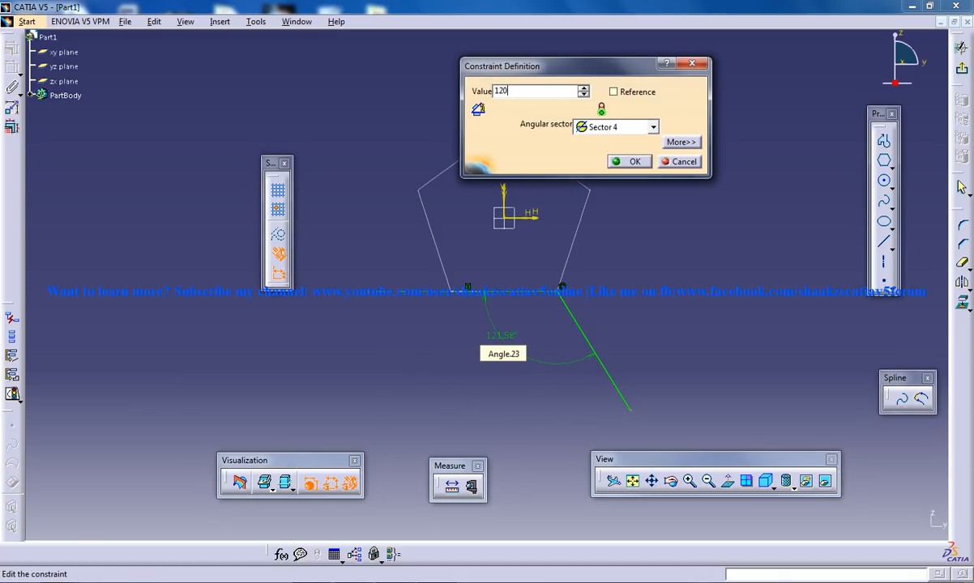
click(634, 161)
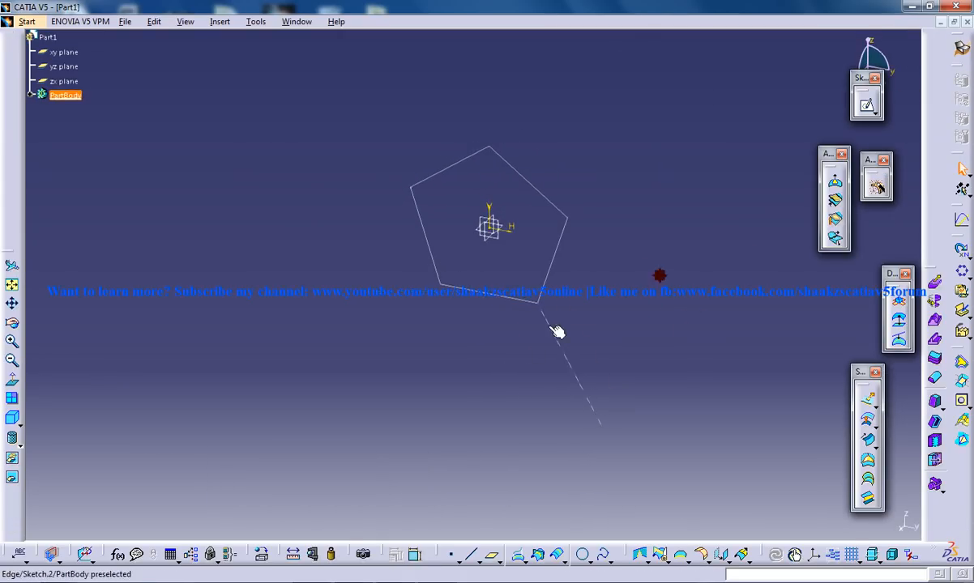
- In a new sketch, draw a construction line coincident with the pentagon's lower-right edge
click(64, 65)
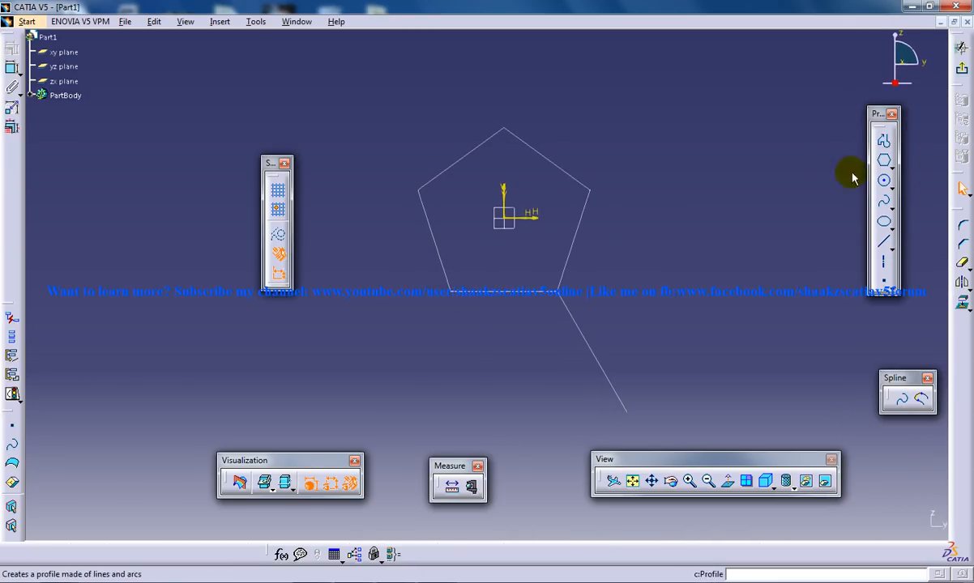
click(884, 252)
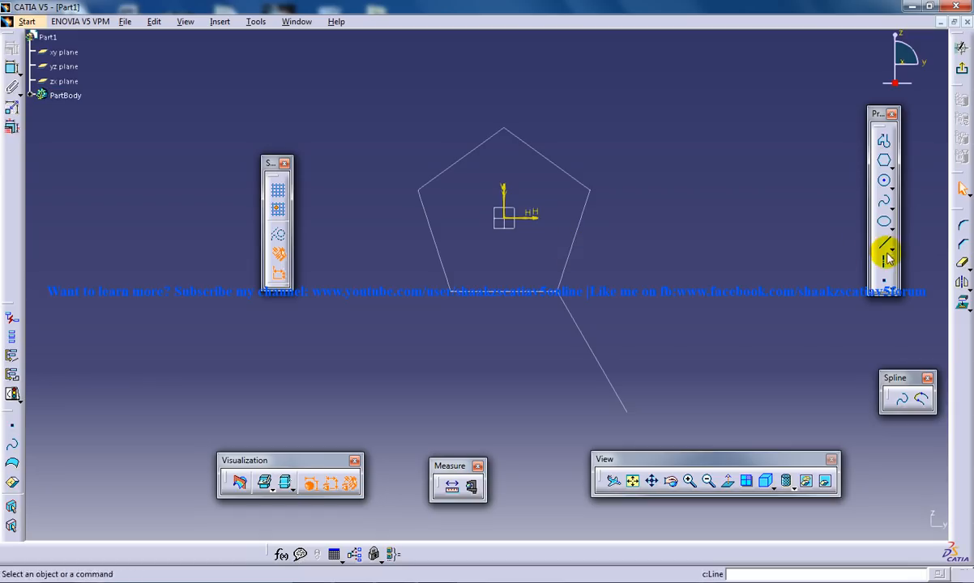
click(884, 251)
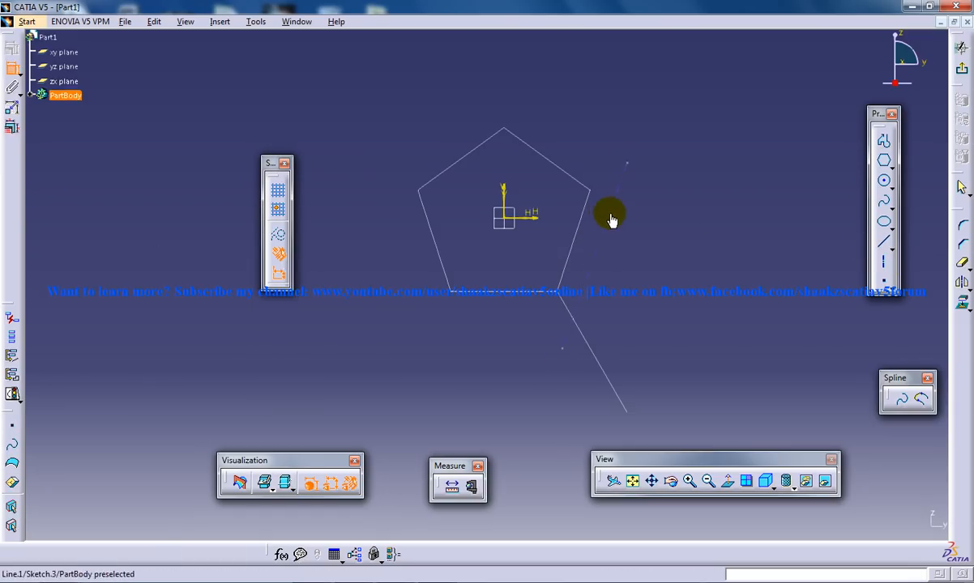
right_click(612, 219)
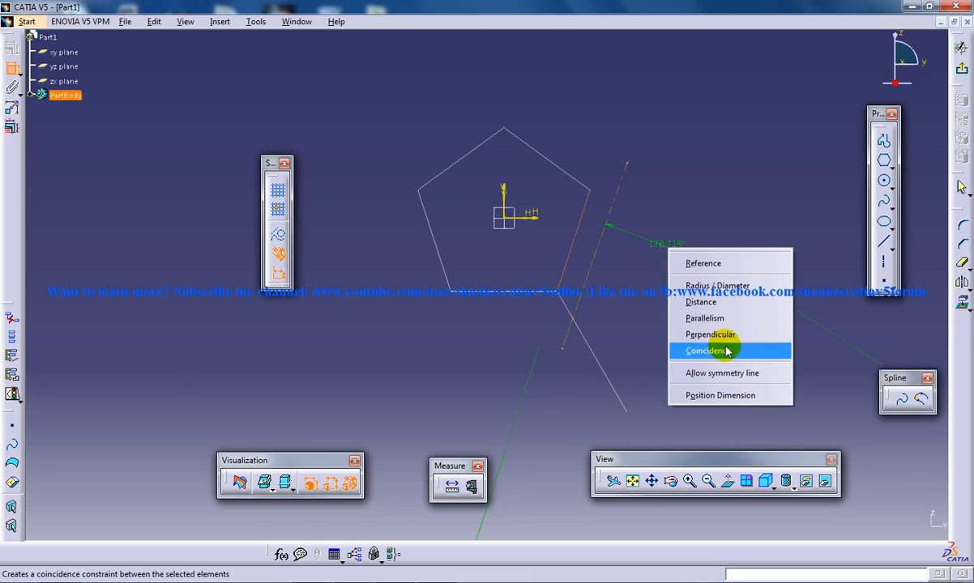
click(704, 350)
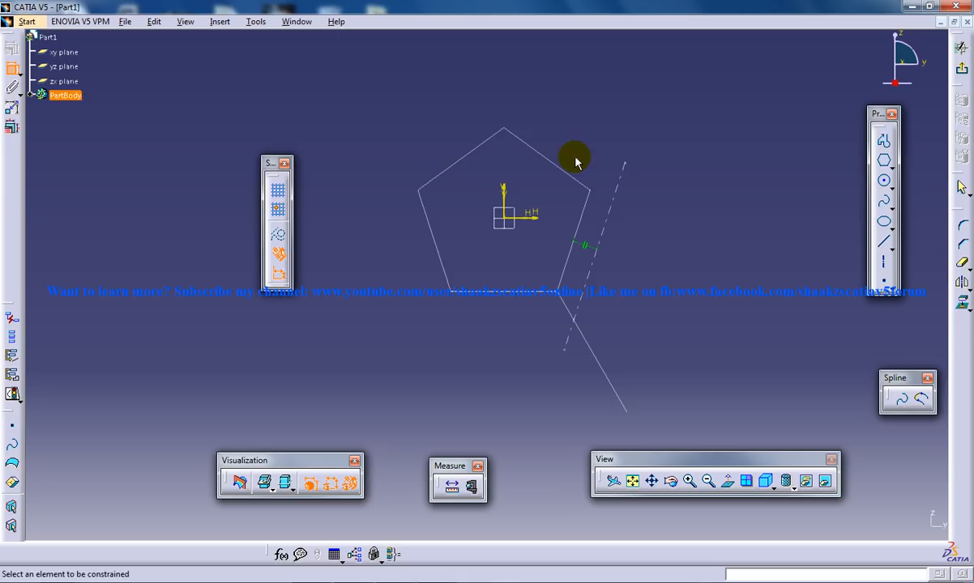
mouse_move(488, 257)
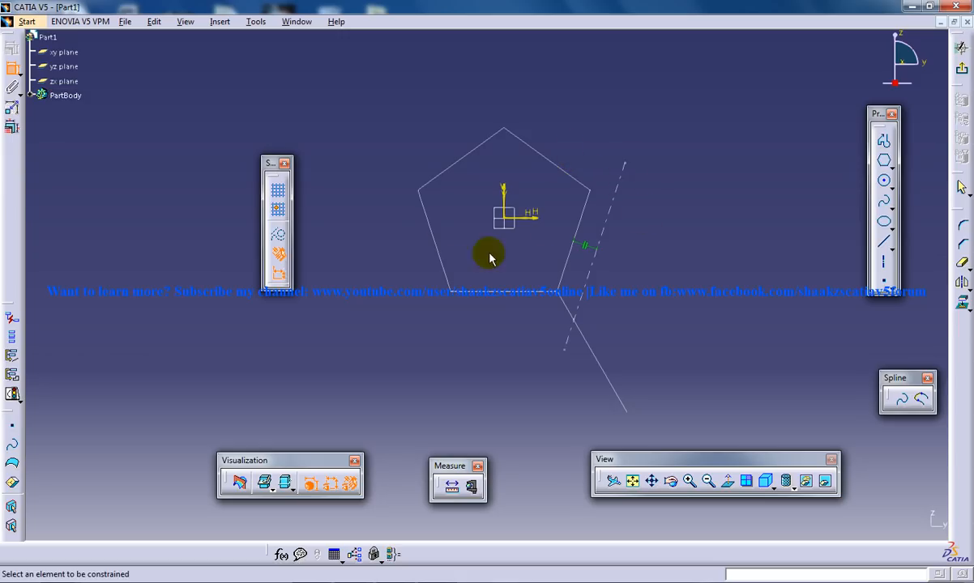
mouse_move(598, 270)
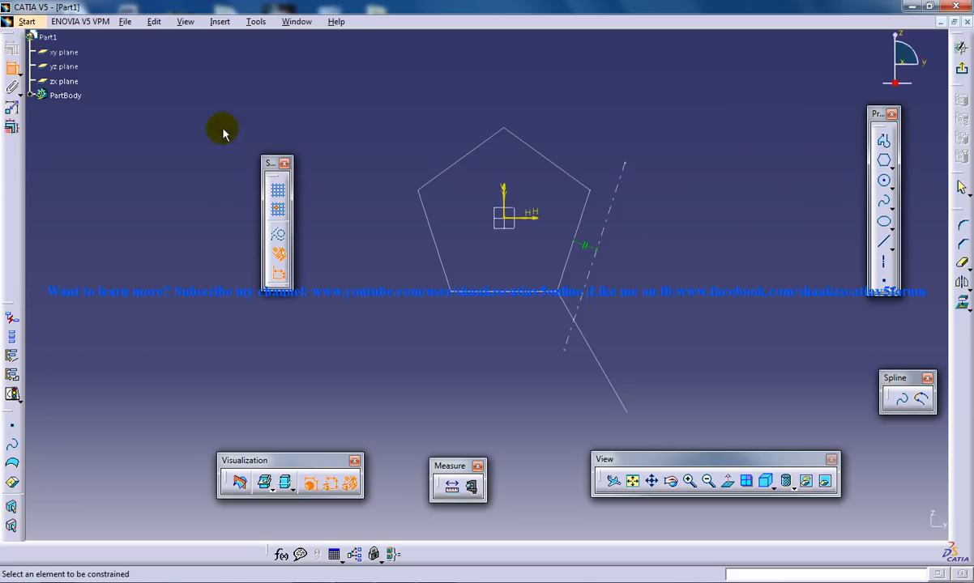
mouse_move(565, 355)
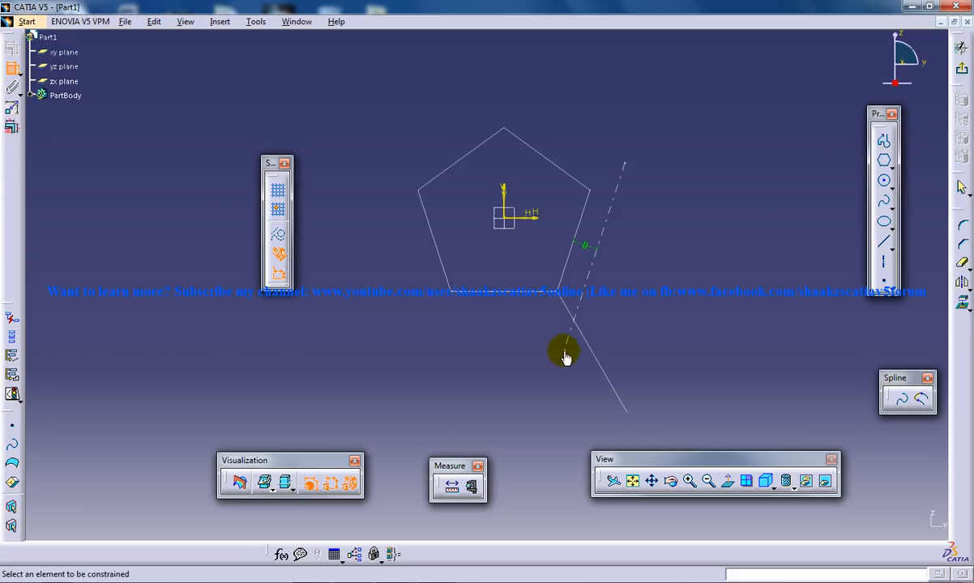
click(565, 351)
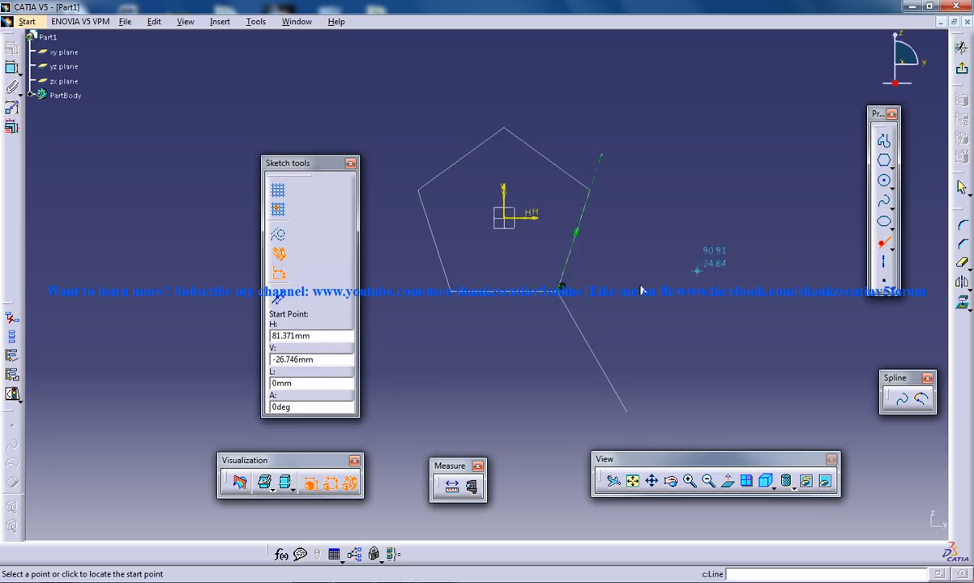
mouse_move(196, 130)
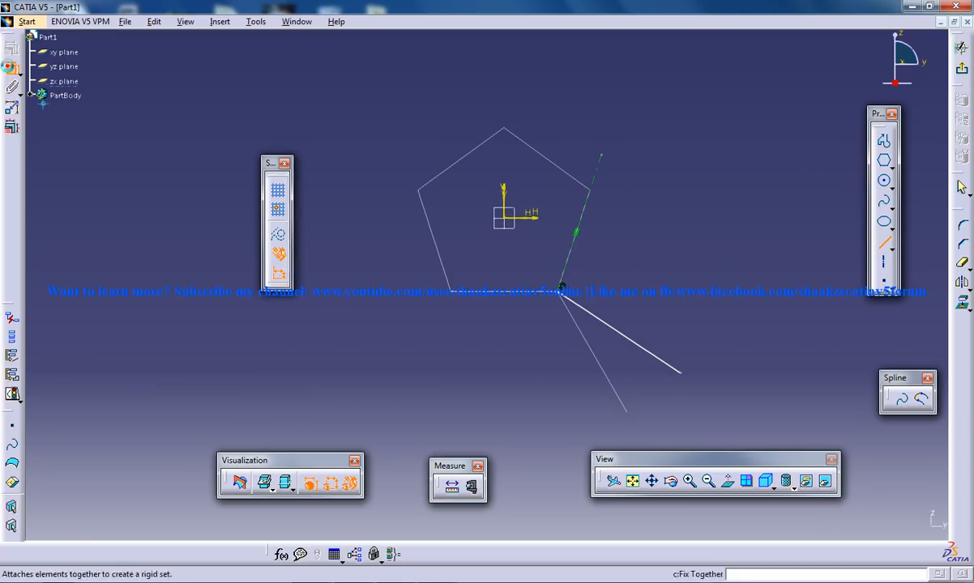
- Set the new corner line's length and its 120° angle to the construction line
click(659, 310)
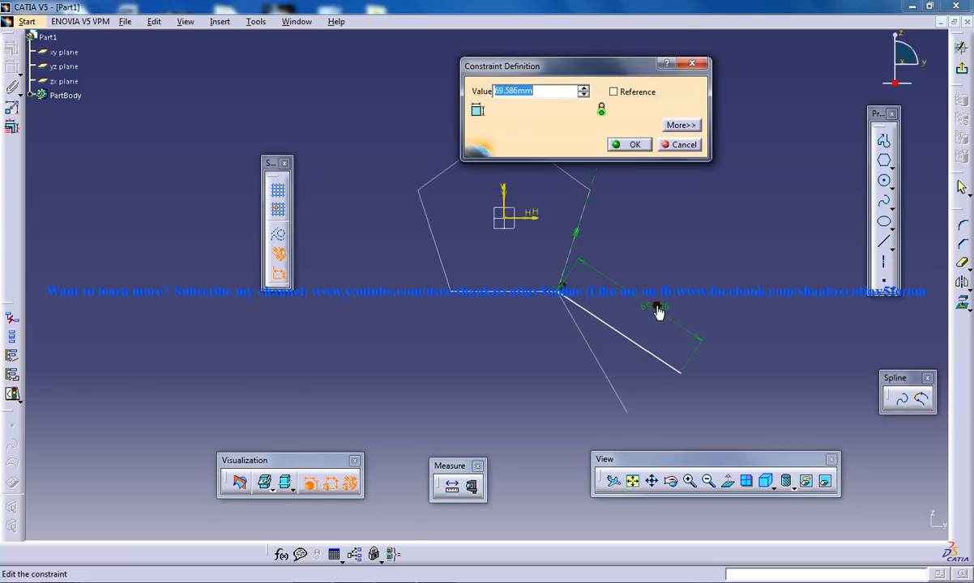
click(634, 144)
text(120)
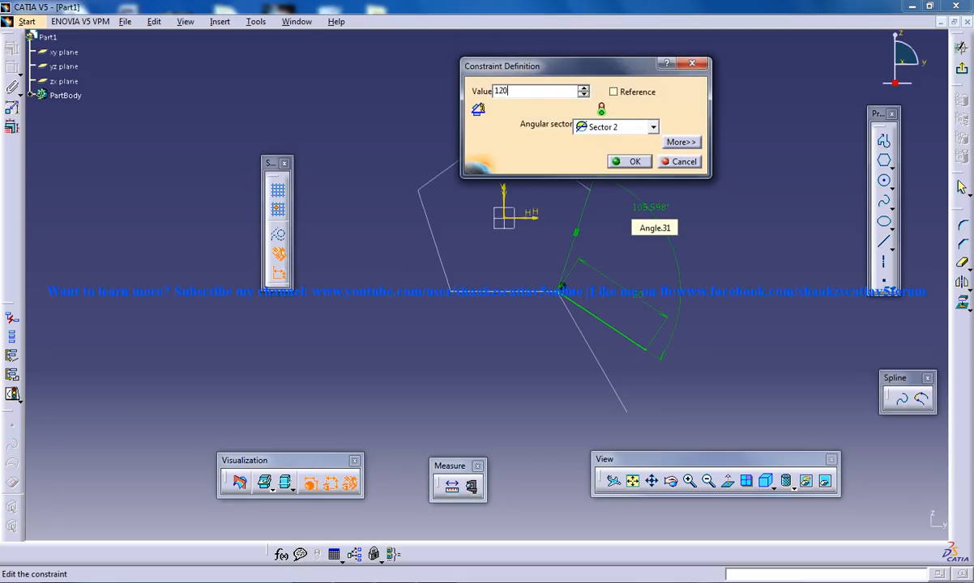
click(634, 162)
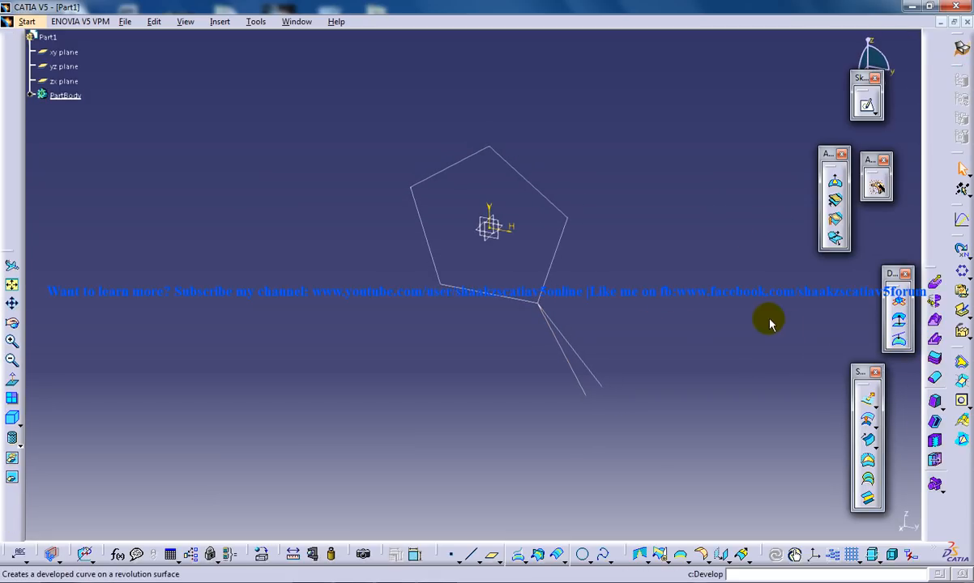
- Revolve Sketch.2 with Angle 1 and Angle 2 at 180° to create Revolute.1
click(220, 21)
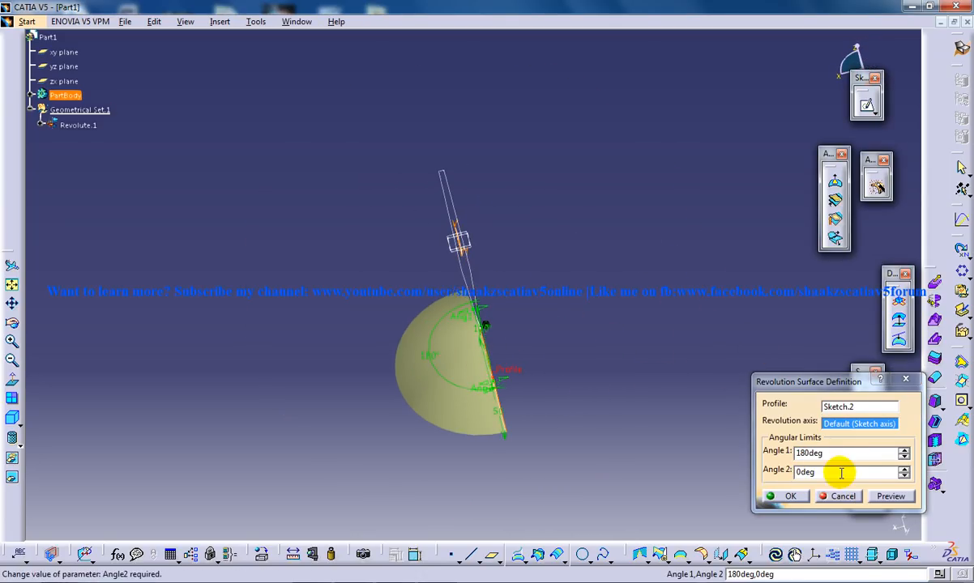
triple_click(842, 472)
text(180)
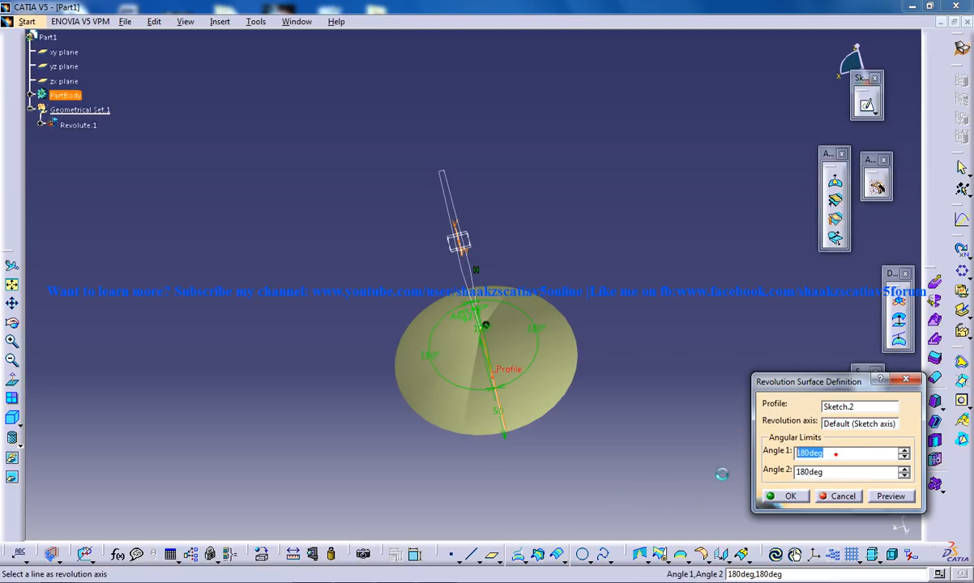
click(790, 496)
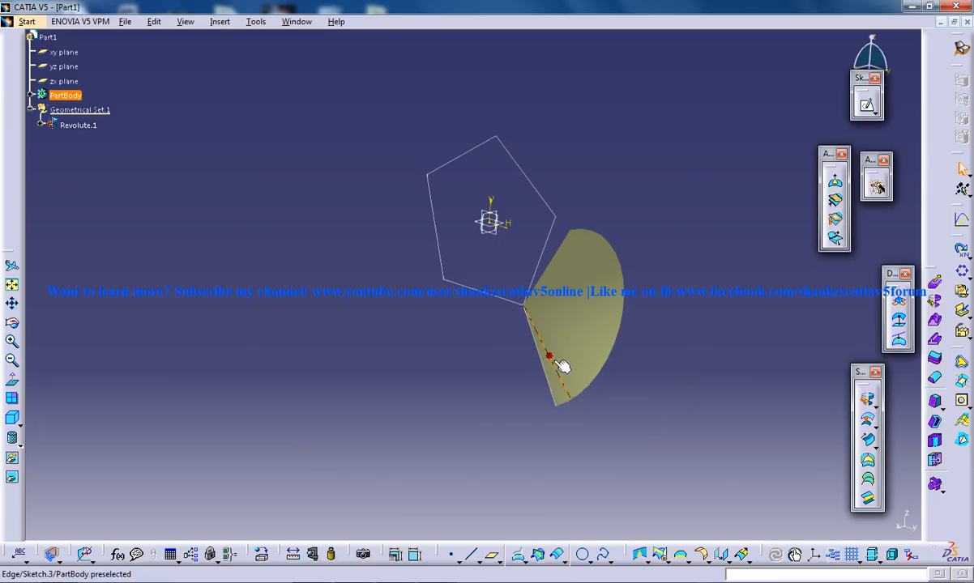
click(219, 21)
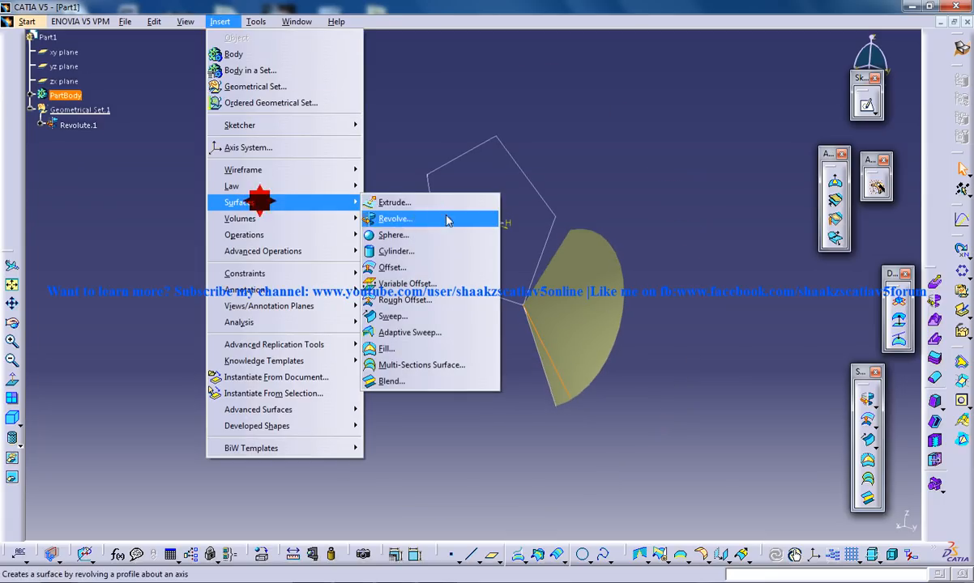
- Revolve the other sketch's line into Revolute.2, then intersect it with Revolute.1 as Intersect.1
click(394, 219)
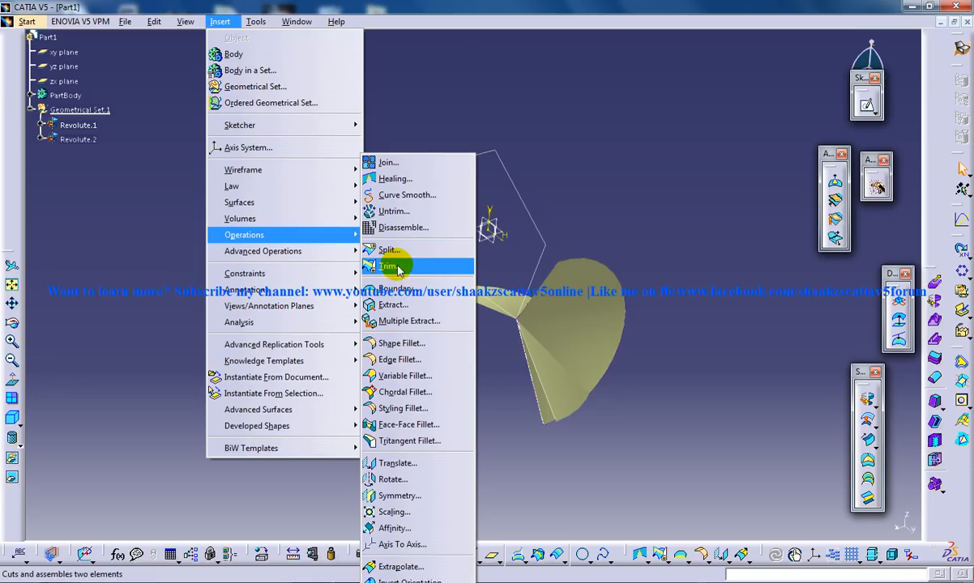
mouse_move(405, 282)
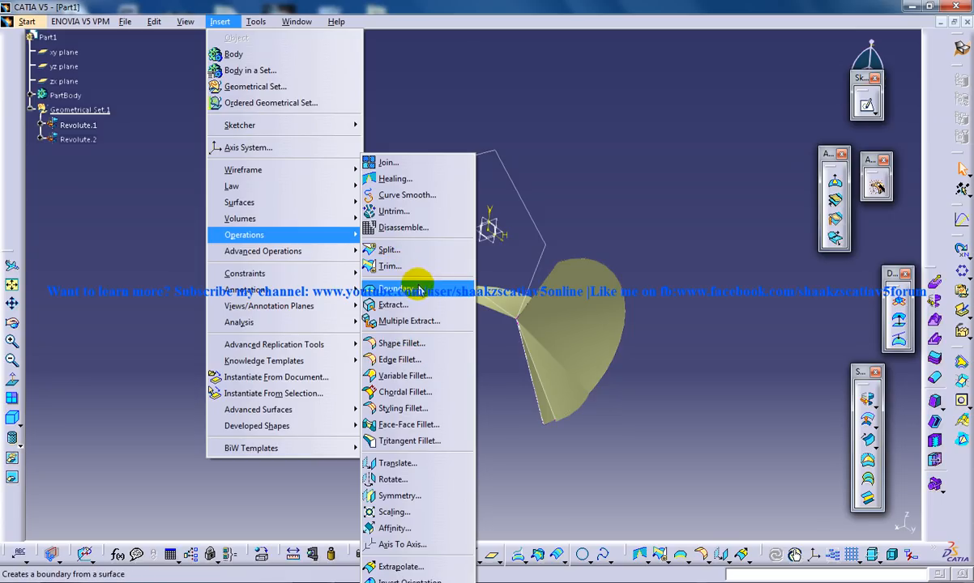
click(405, 289)
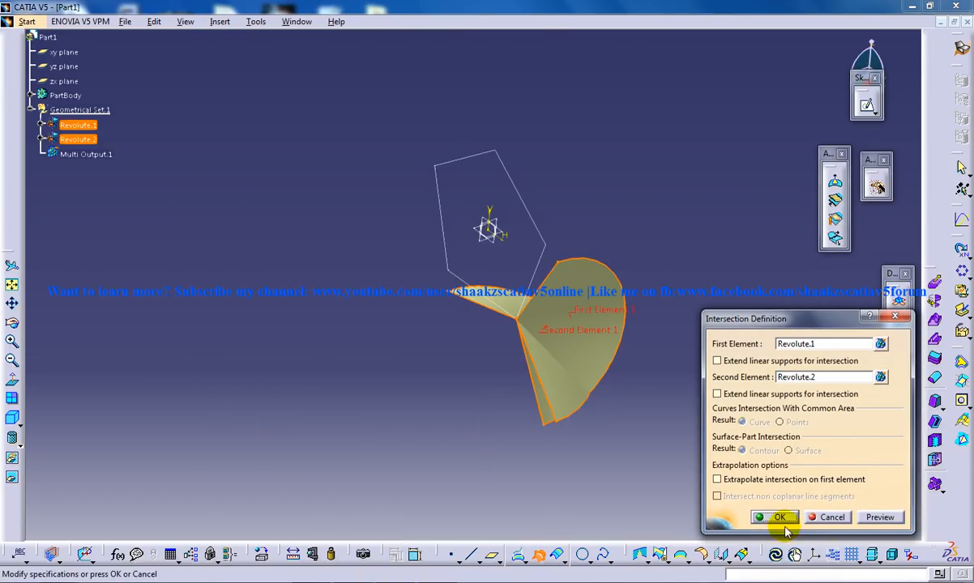
click(775, 517)
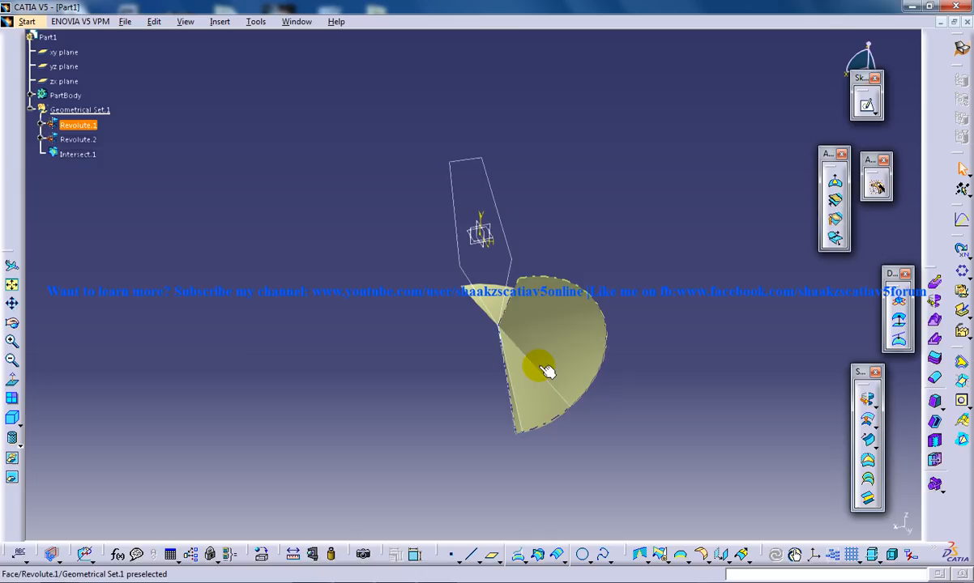
click(539, 369)
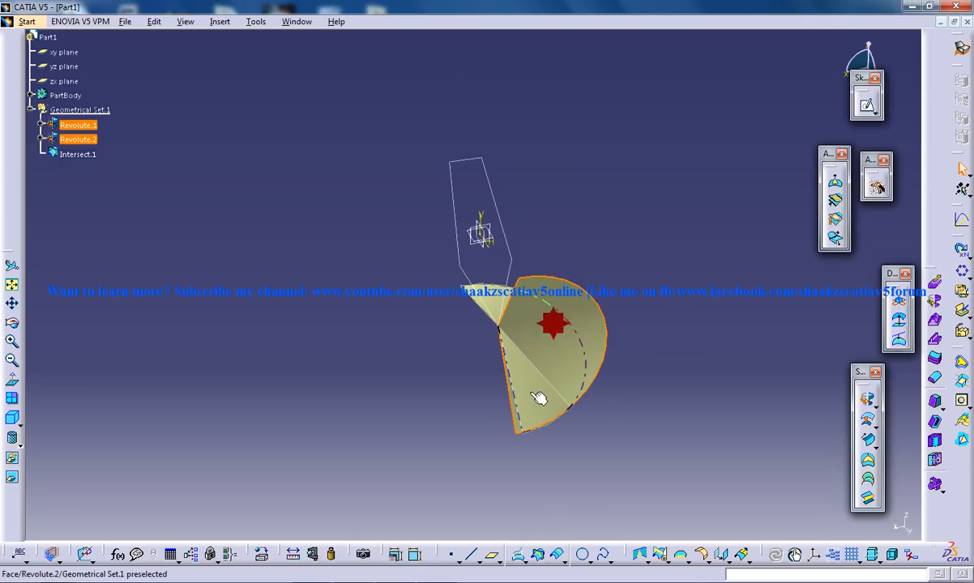
right_click(538, 397)
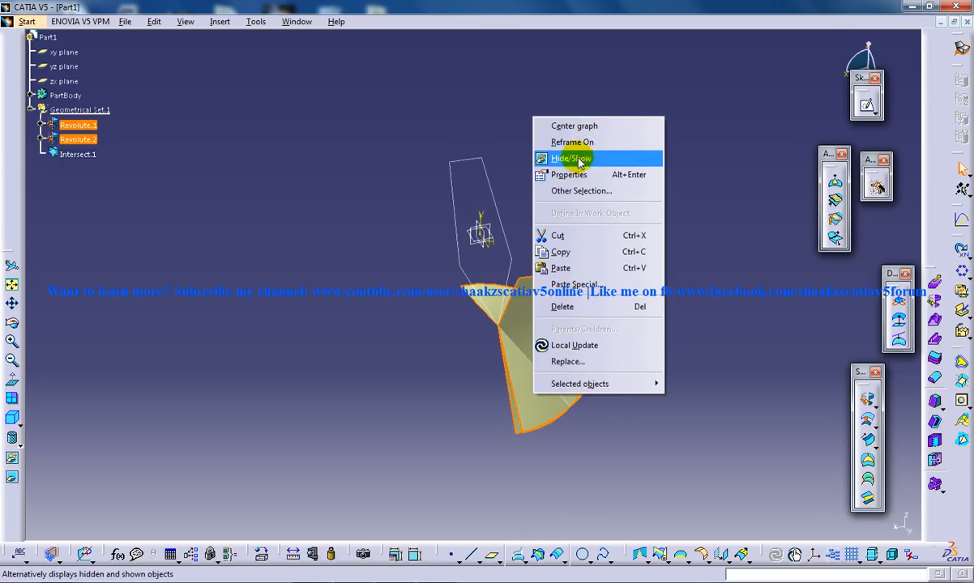
- Hide both revolved surfaces, then orbit and zoom to view the pentagon sketch and intersection curve
click(569, 158)
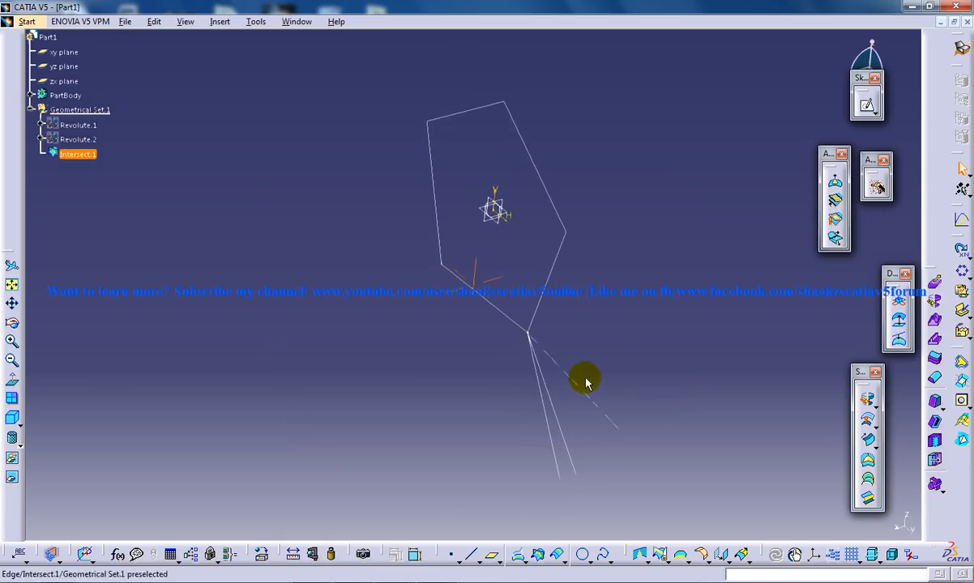
drag(586, 383, 470, 268)
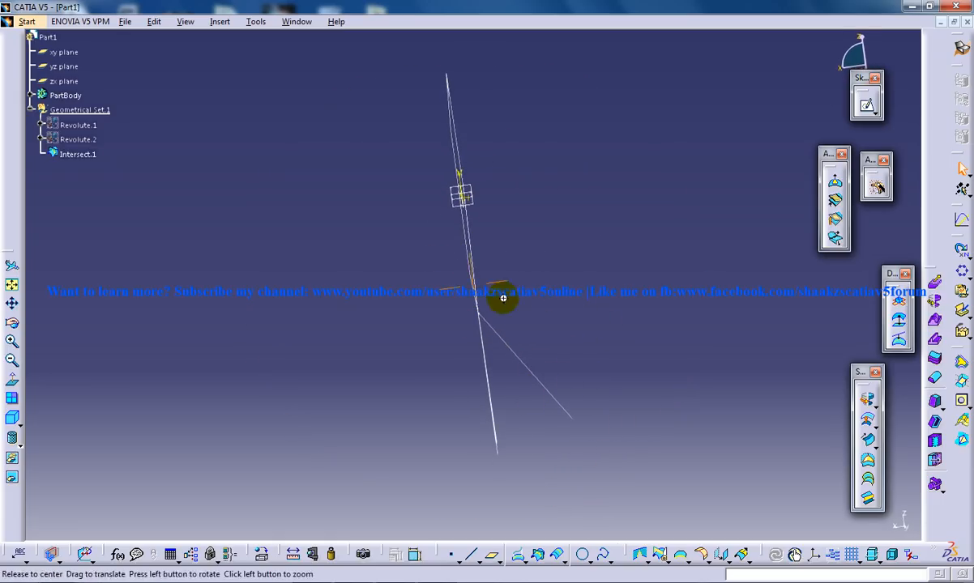
drag(502, 300, 559, 405)
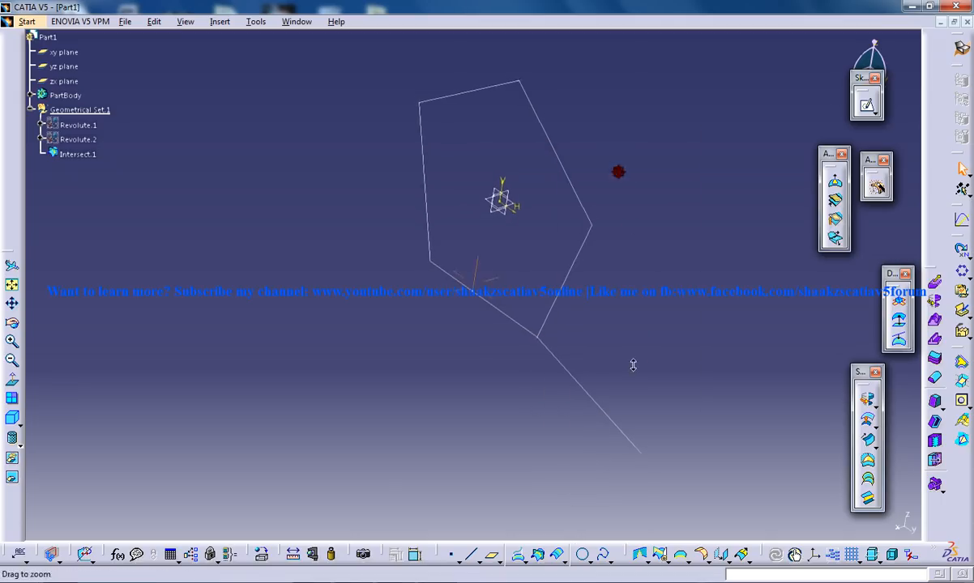
drag(632, 366, 436, 303)
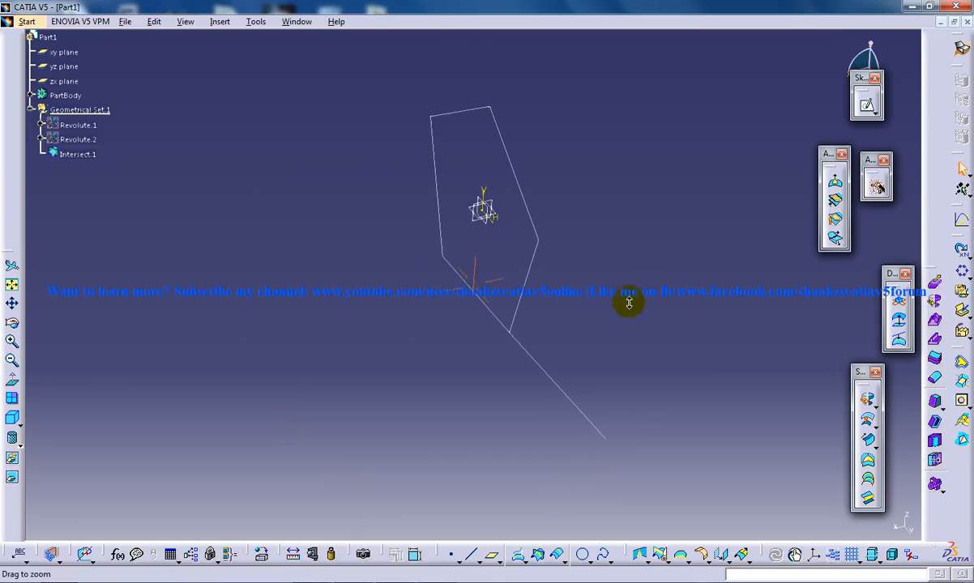
mouse_move(484, 556)
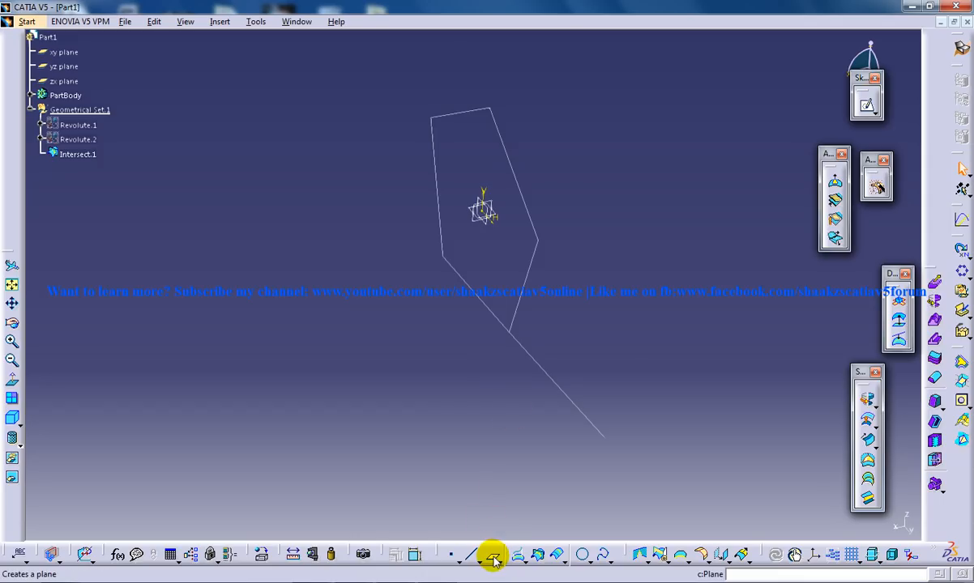
- Create Plane.1 through two lines, Intersect.1 and a Sketch.1 edge, and select it for sketching
click(493, 556)
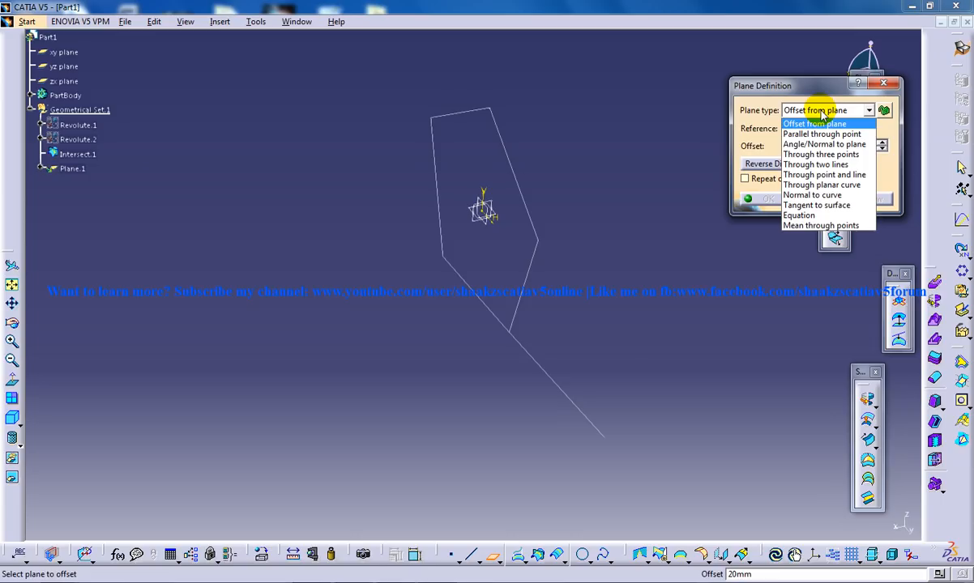
mouse_move(827, 185)
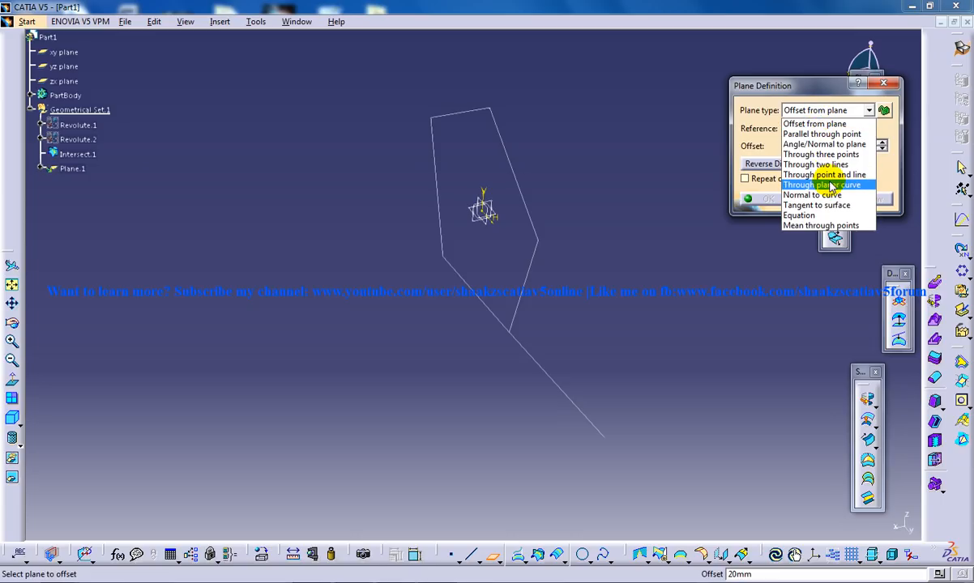
click(816, 165)
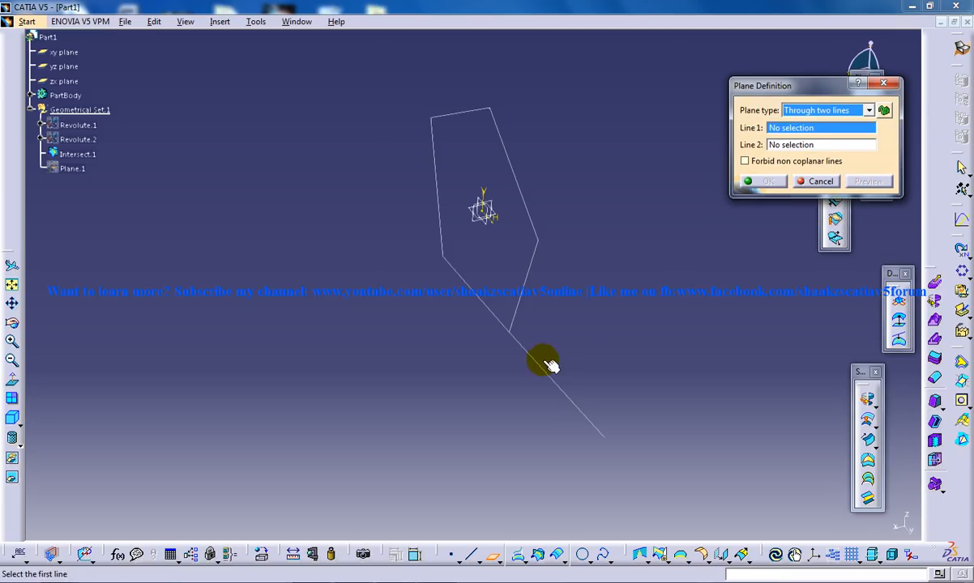
click(544, 361)
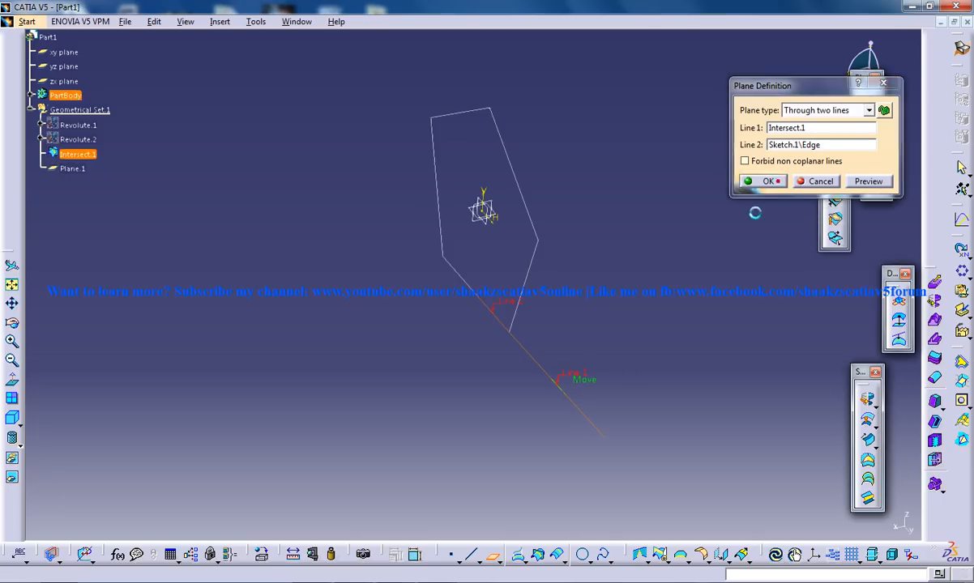
click(768, 181)
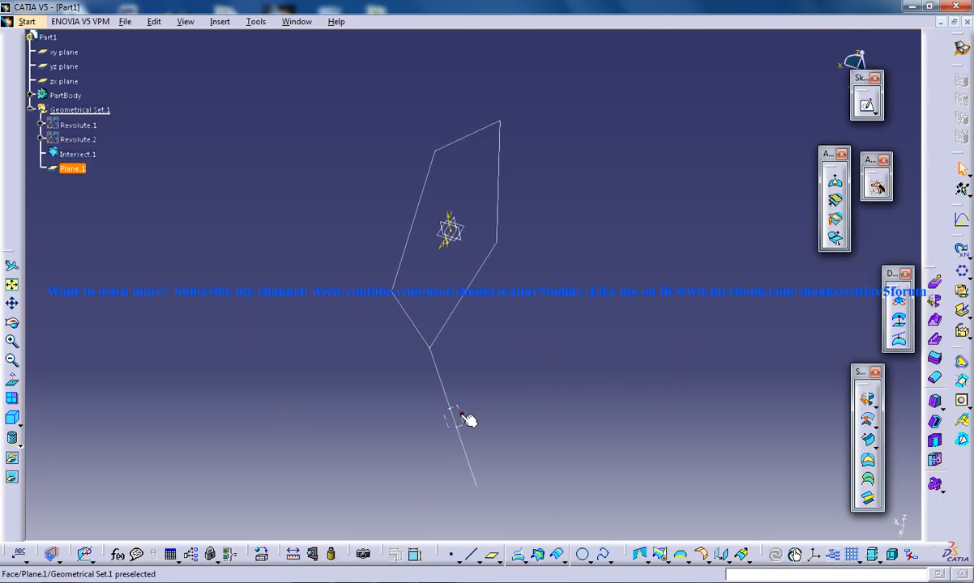
click(865, 101)
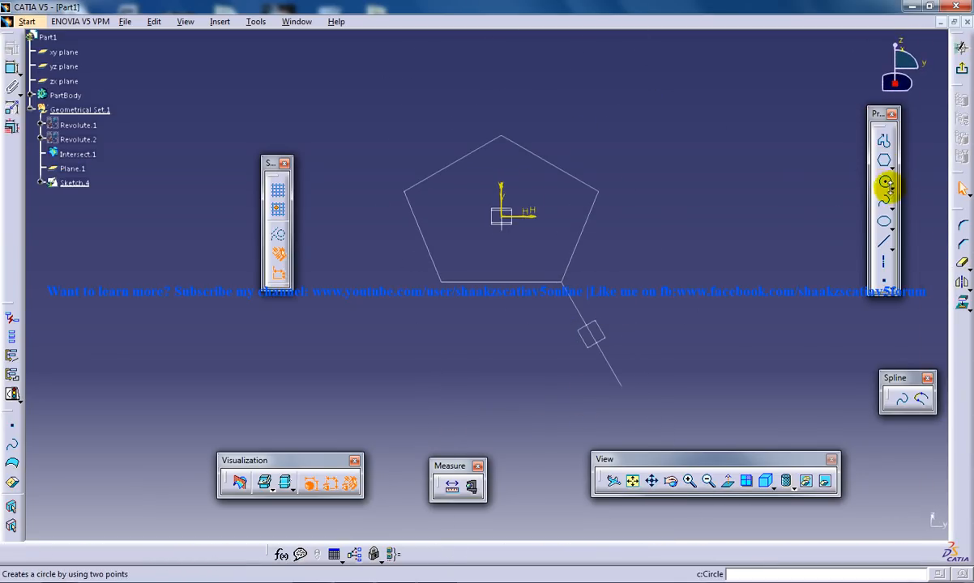
- Draw a hexagon centred on the V axis, its top edge meeting the pentagon's lower edge
click(883, 161)
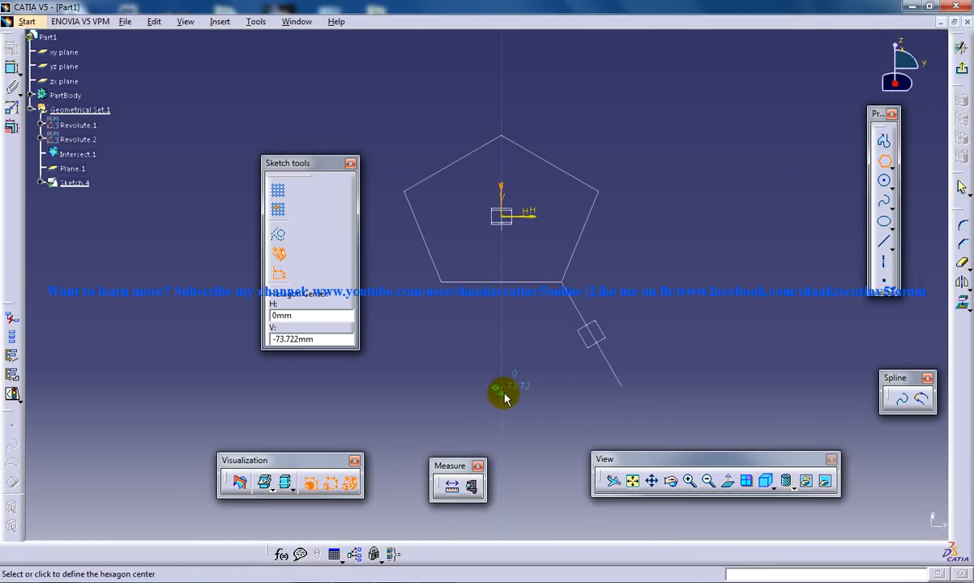
click(505, 395)
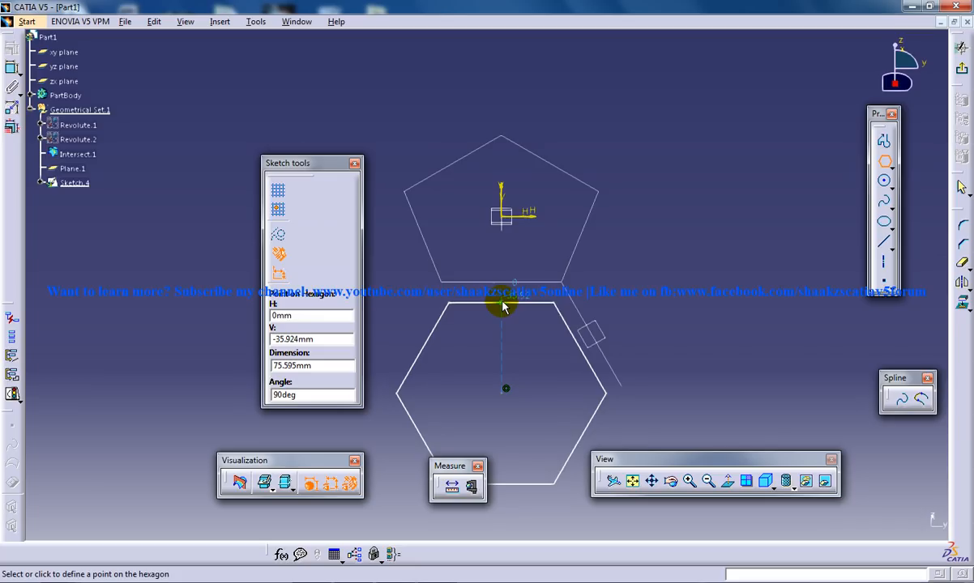
click(505, 304)
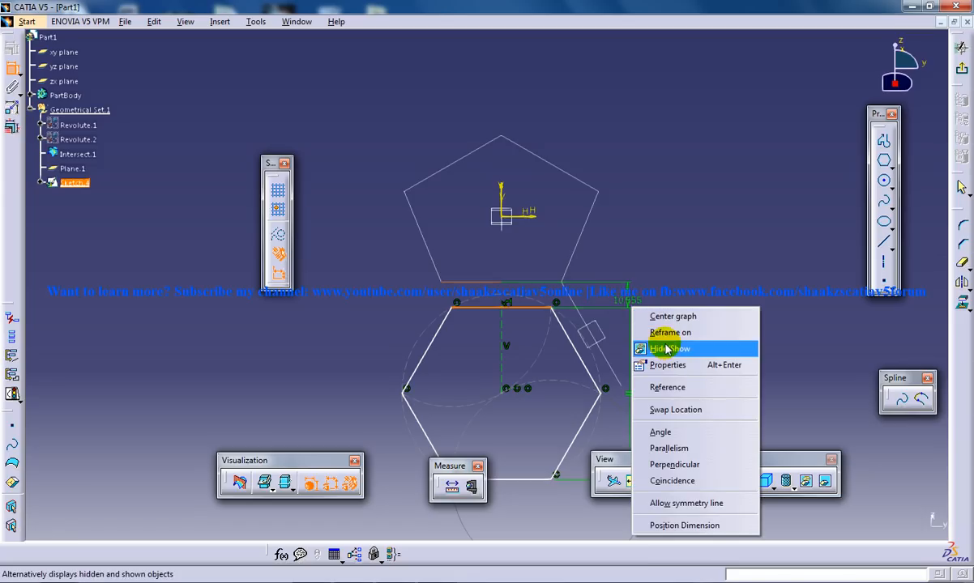
click(669, 348)
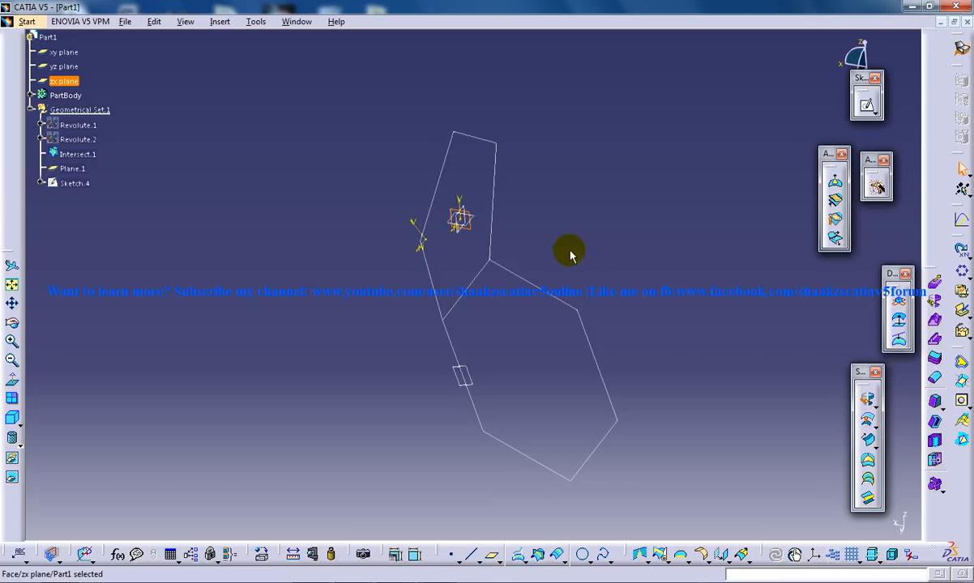
mouse_move(867, 105)
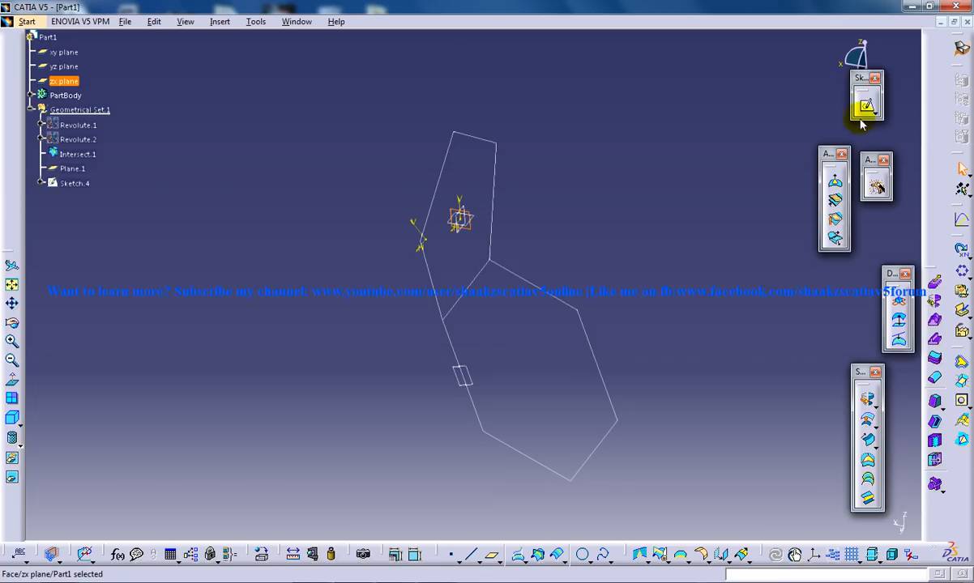
- On zx, sketch a dimensioned horizontal line from the origin and a line perpendicular to the trace
click(866, 103)
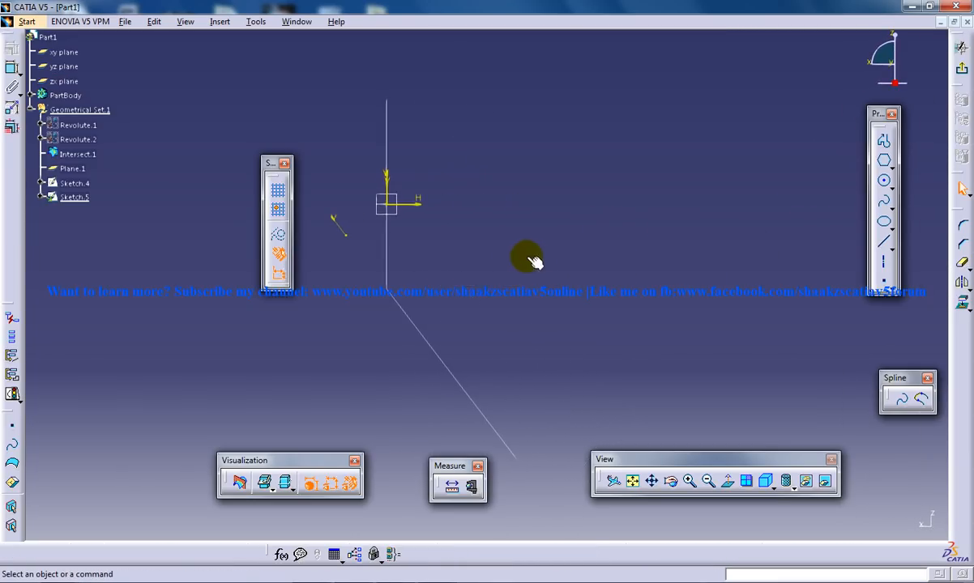
mouse_move(883, 141)
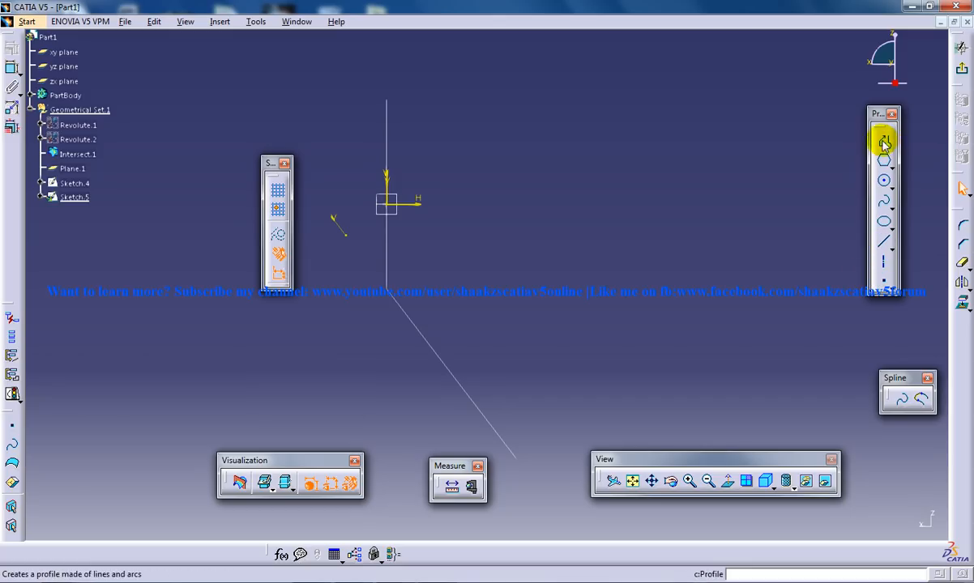
click(675, 201)
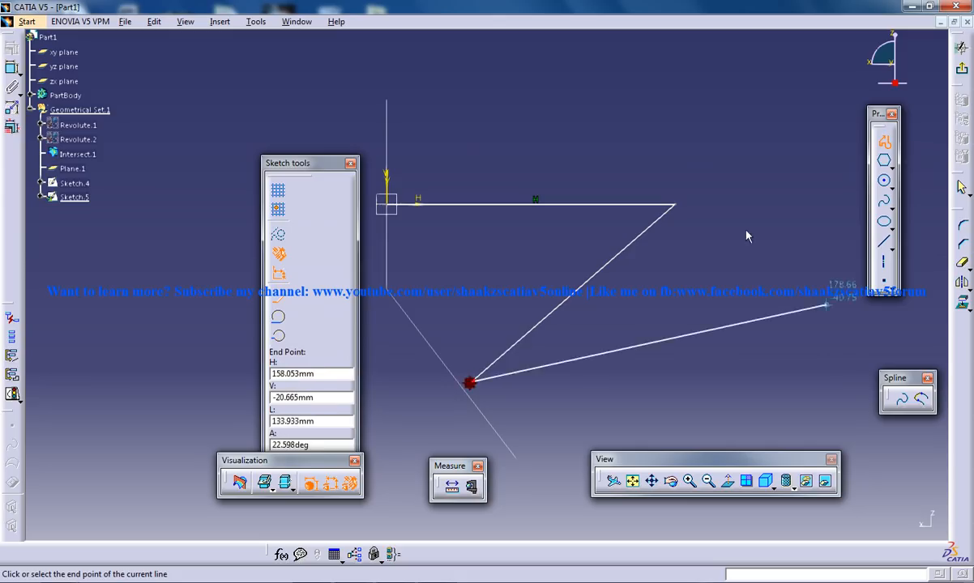
mouse_move(184, 145)
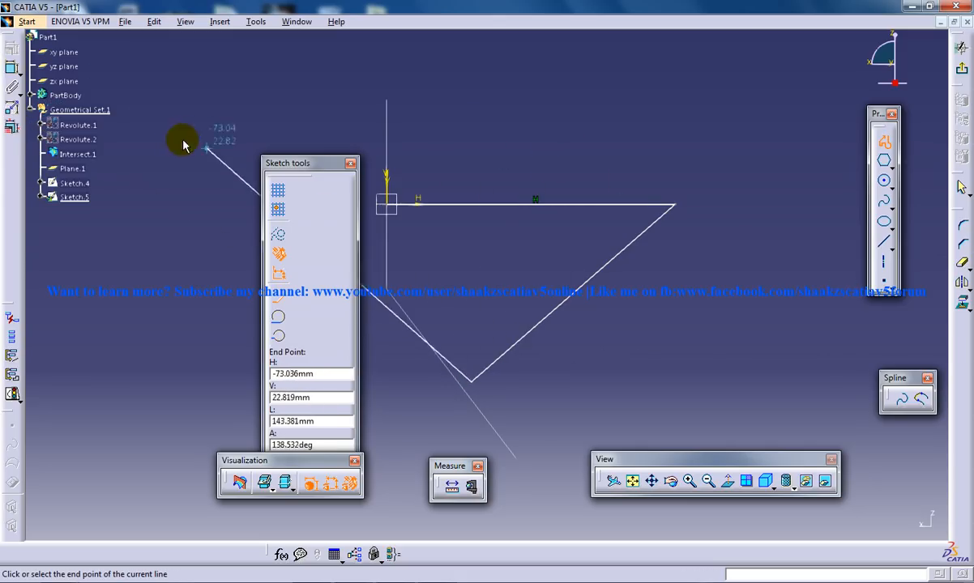
click(474, 393)
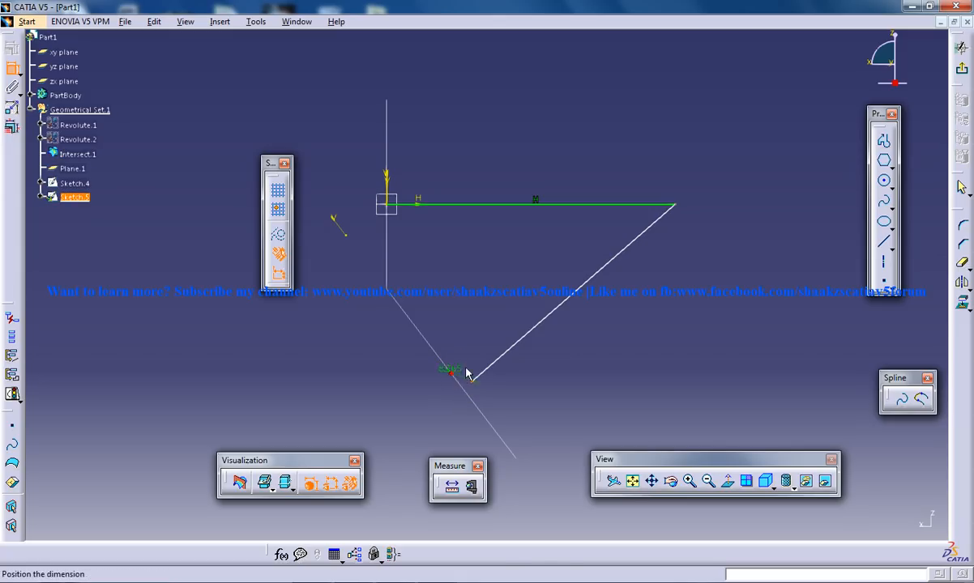
click(478, 359)
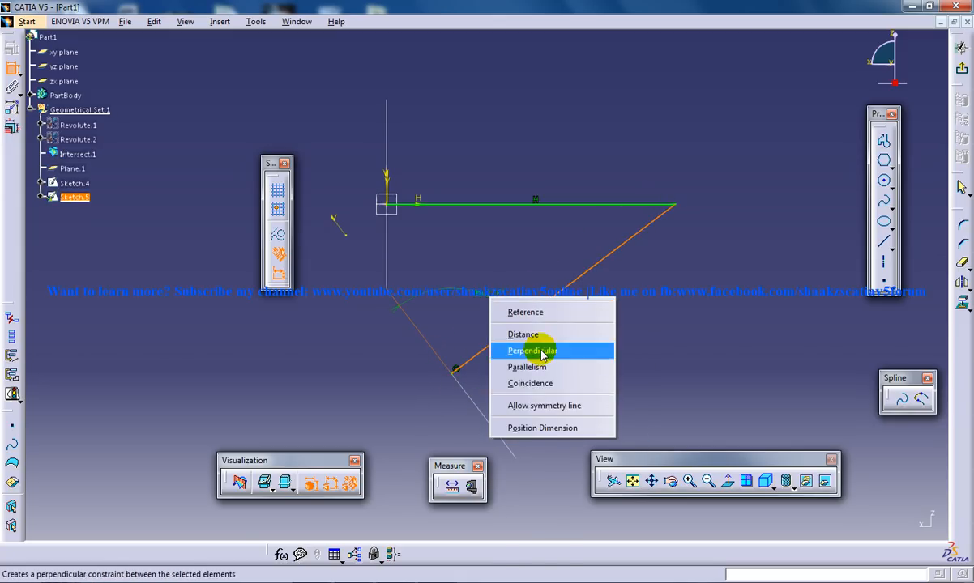
click(531, 350)
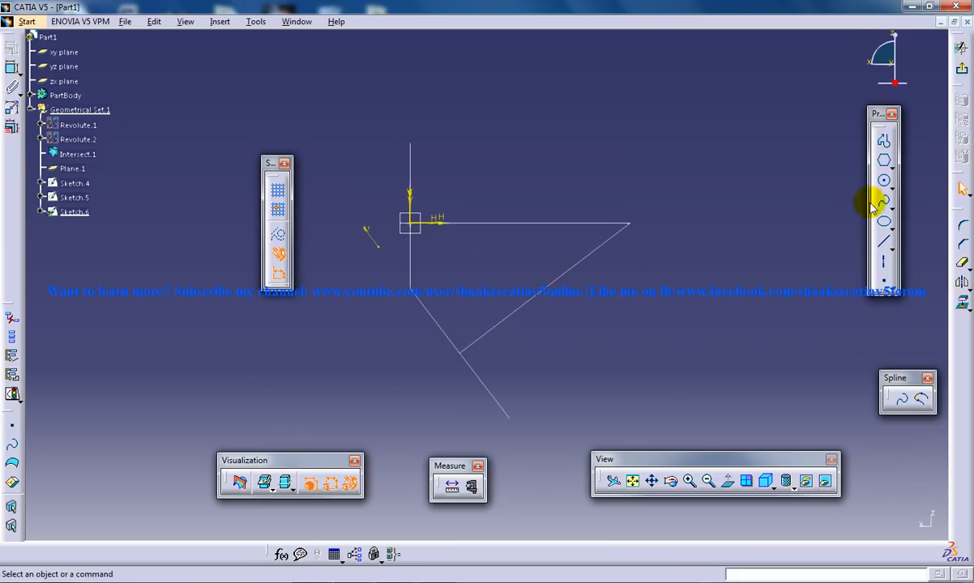
- Draw a circle centred on Sketch.5's line end point, plus a vertical axis through it
click(883, 180)
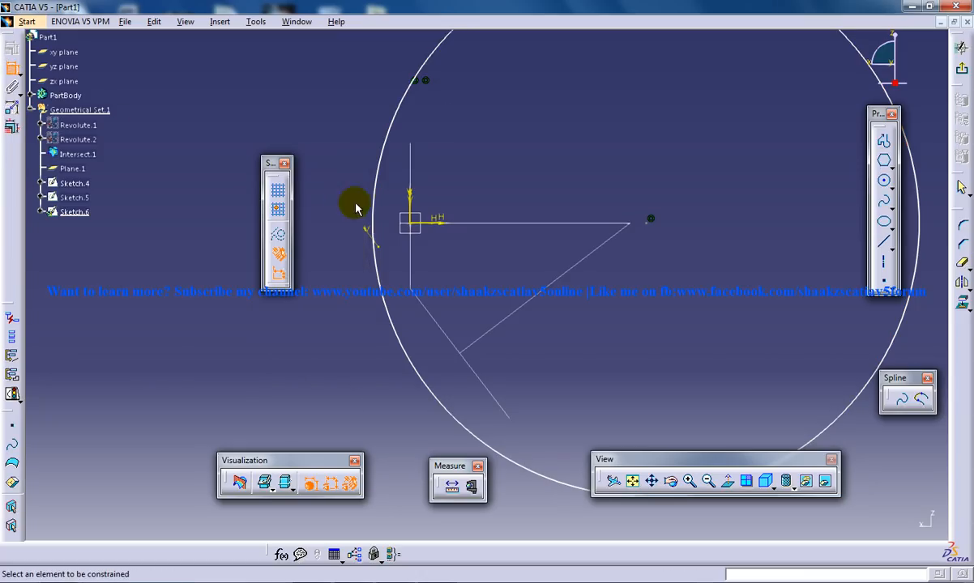
right_click(454, 127)
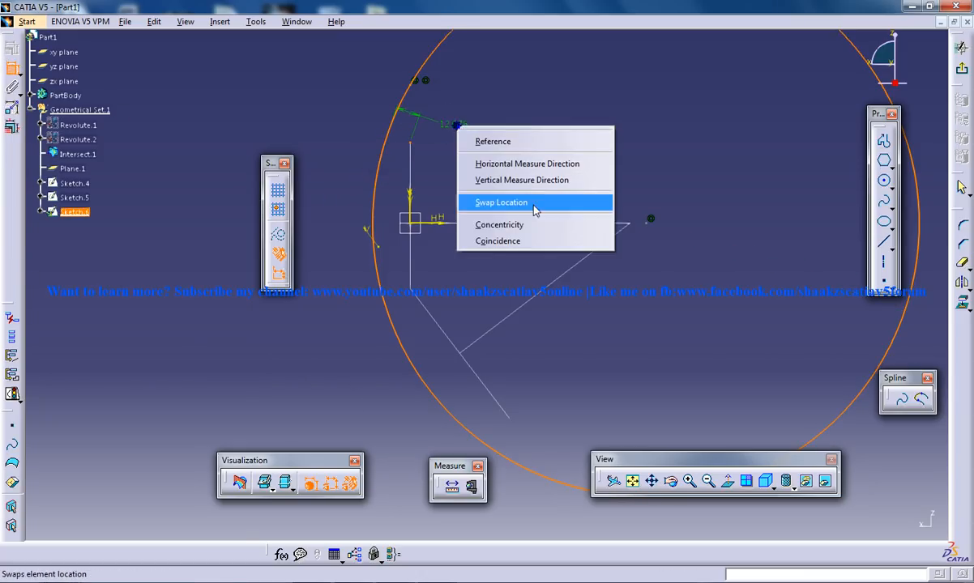
click(501, 202)
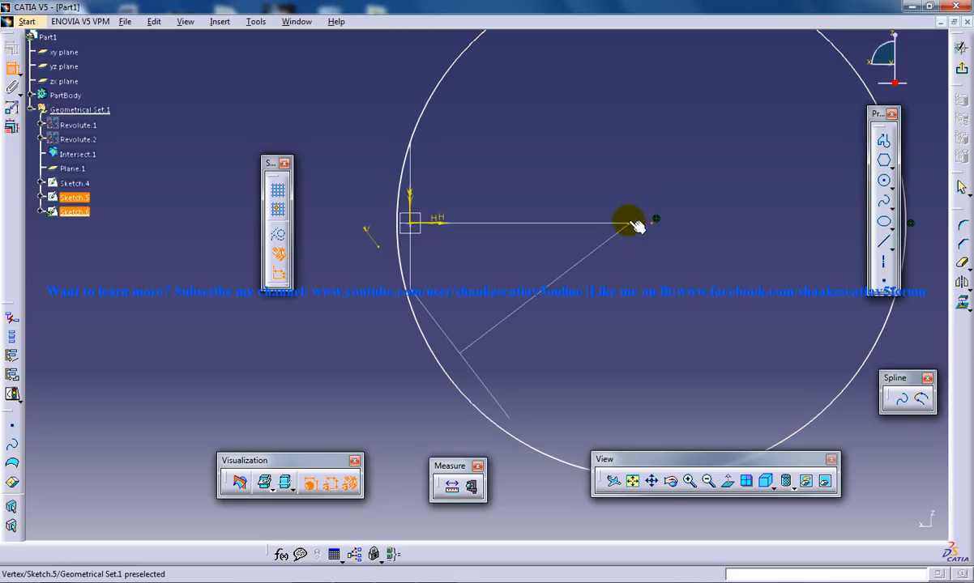
click(632, 227)
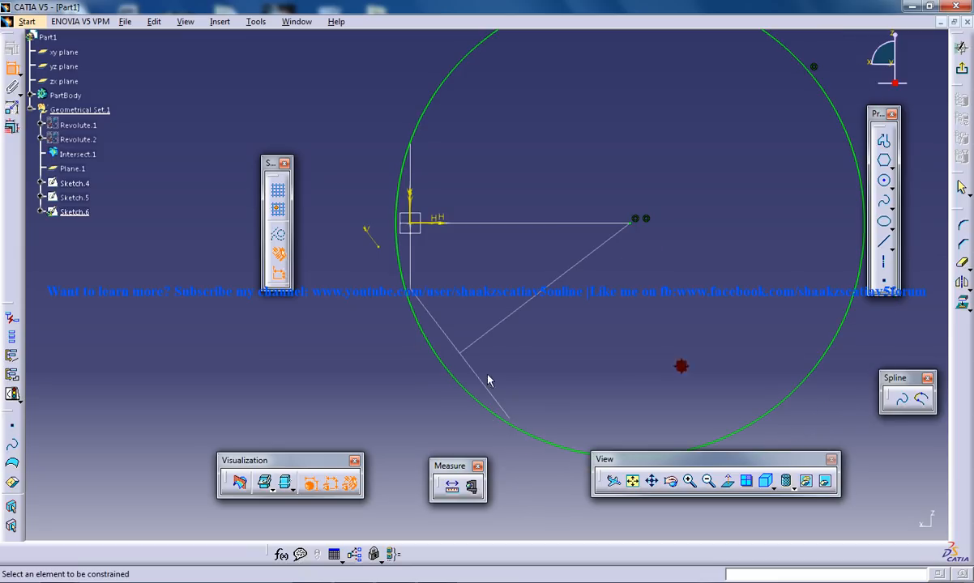
double_click(74, 211)
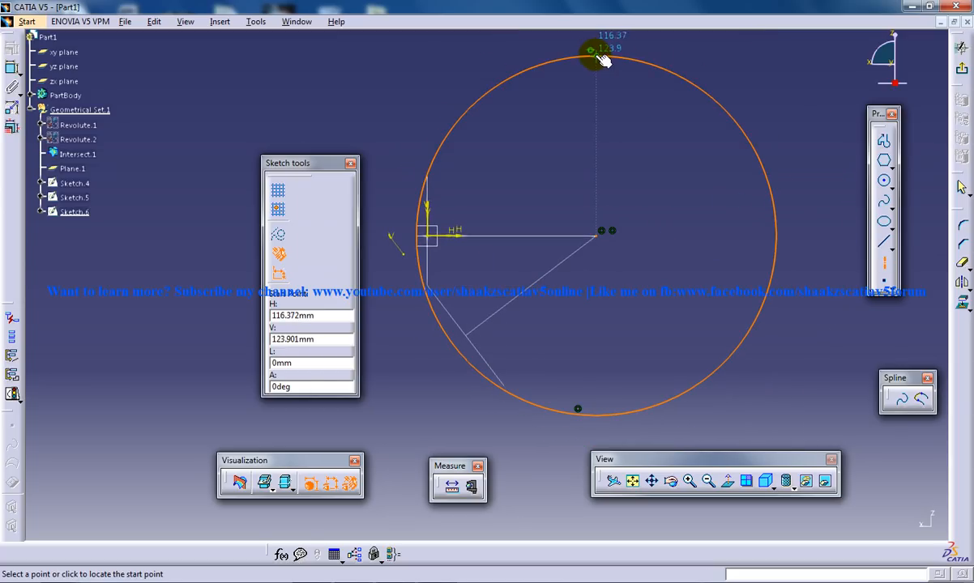
click(600, 50)
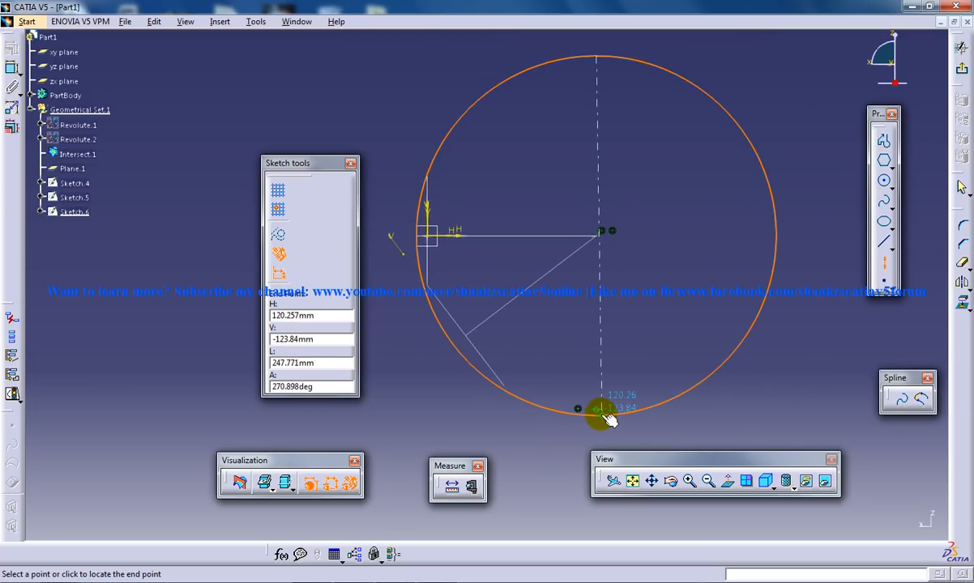
click(599, 412)
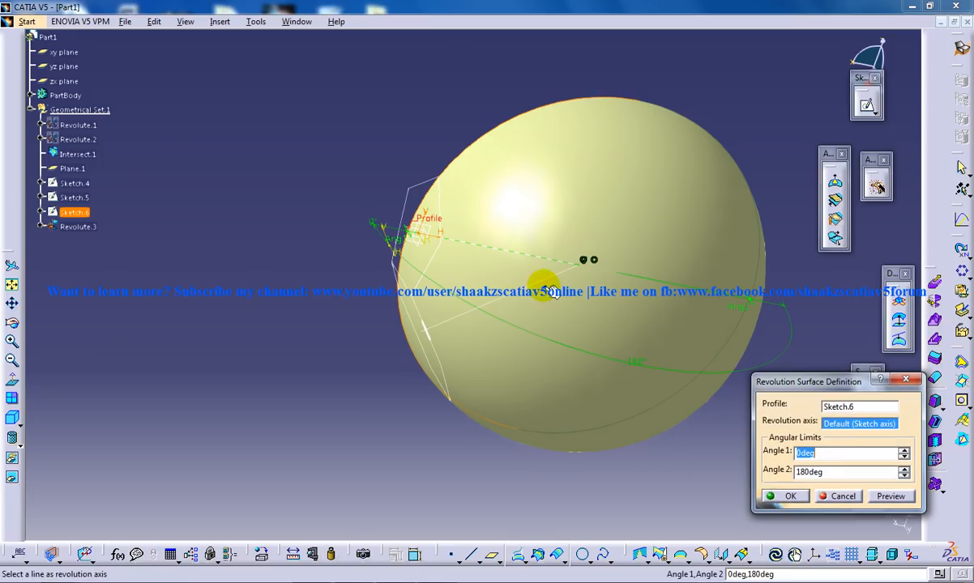
- Revolve Sketch.6 between 40° and 180° into Revolute.3, then orbit to inspect it
text(40deg)
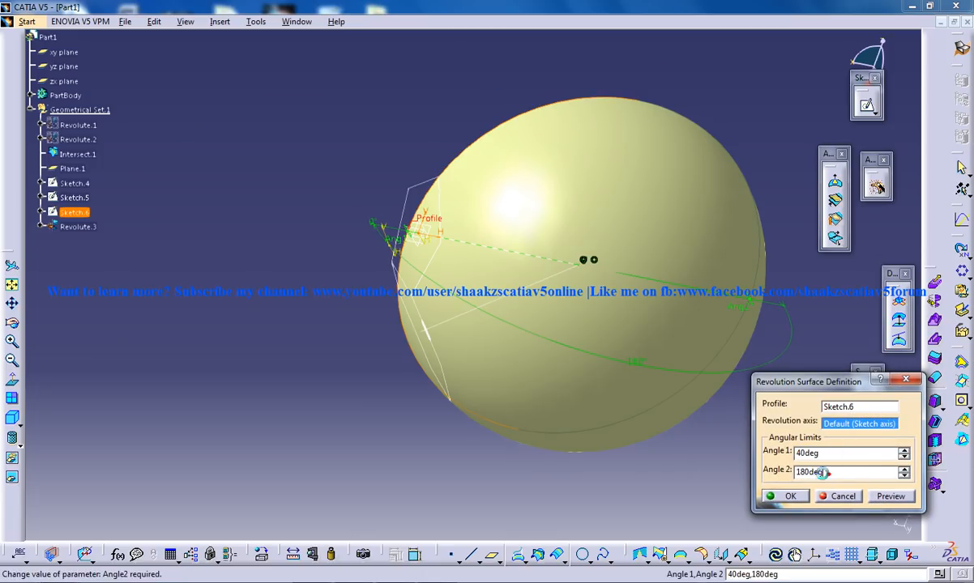
click(790, 496)
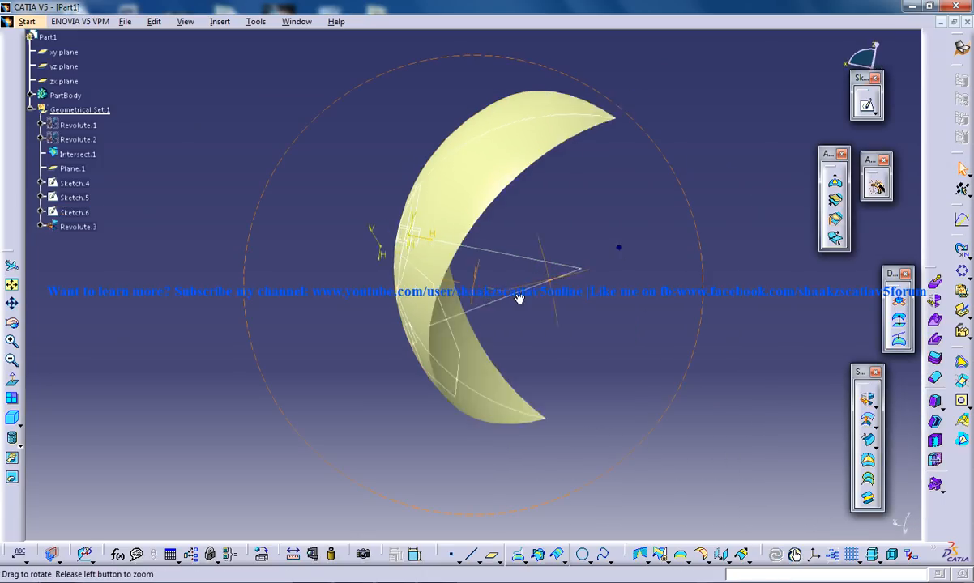
drag(519, 298, 591, 267)
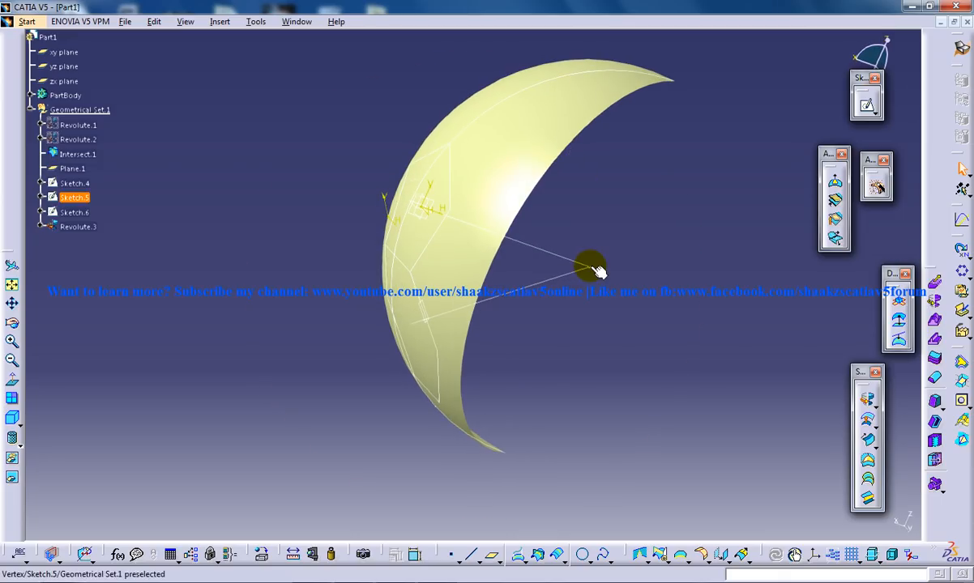